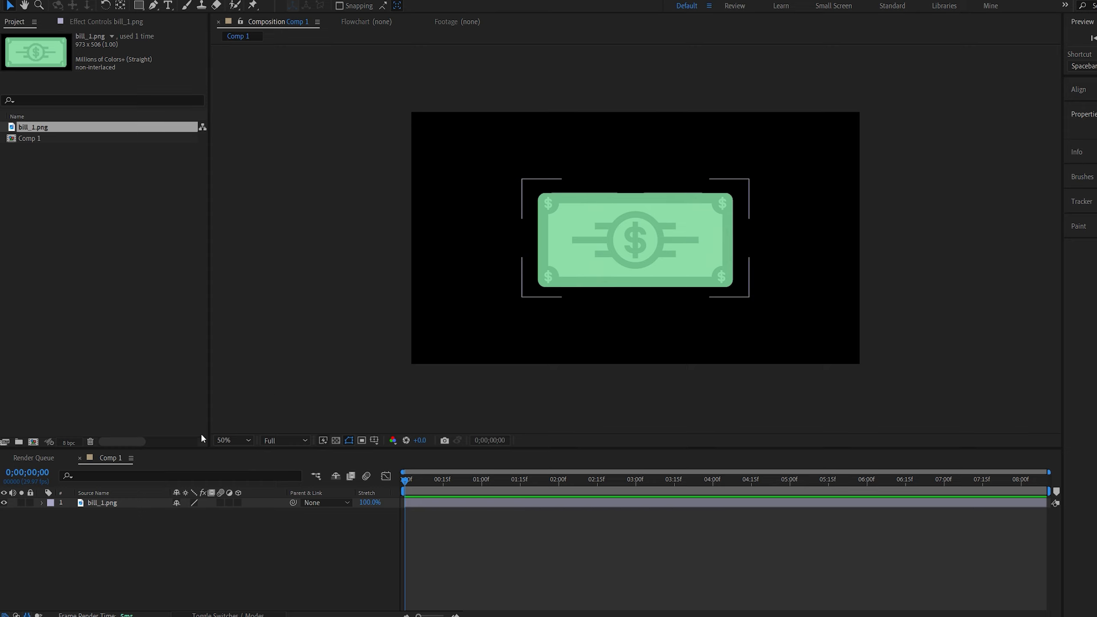
Pre-compose bill_1.png as 'Bill', then add a camera and a solid named 'Element'.
click(102, 503)
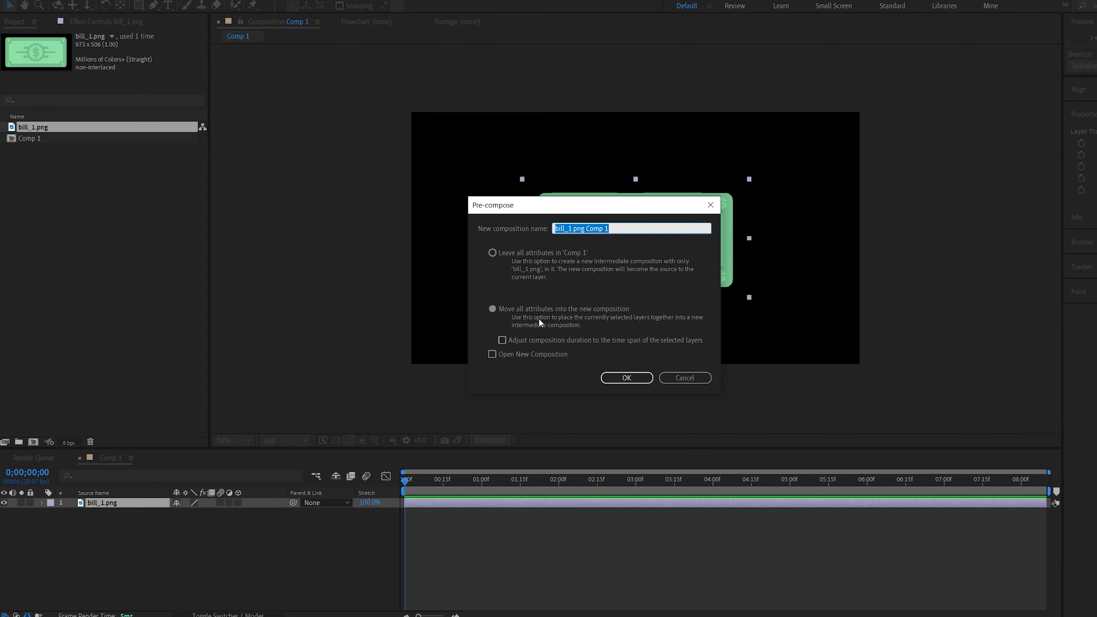
text(B)
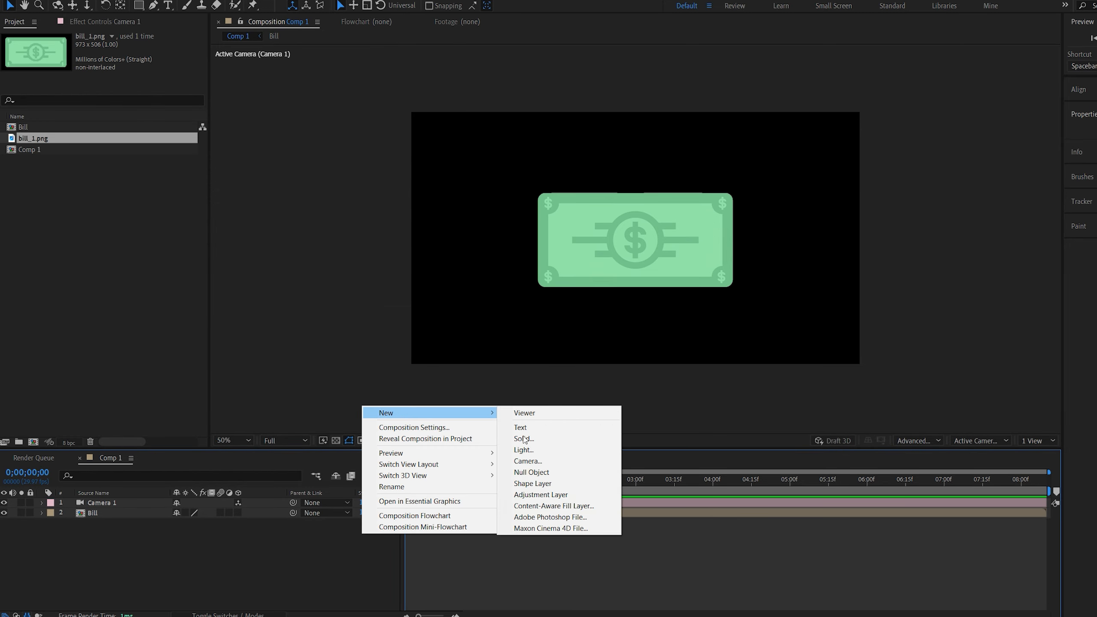
click(524, 439)
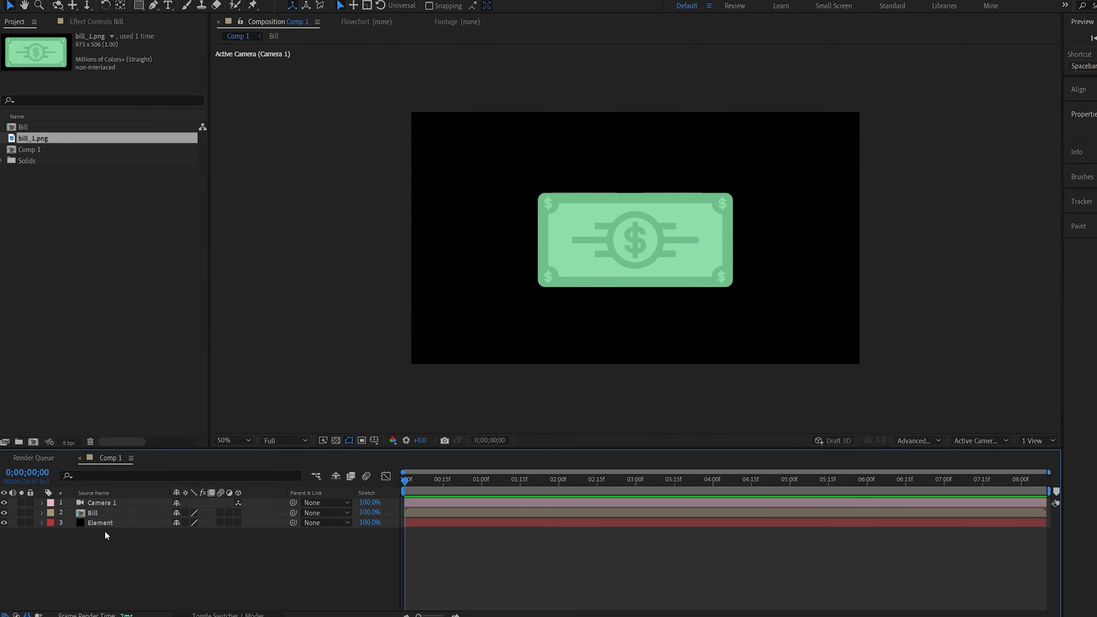
click(92, 512)
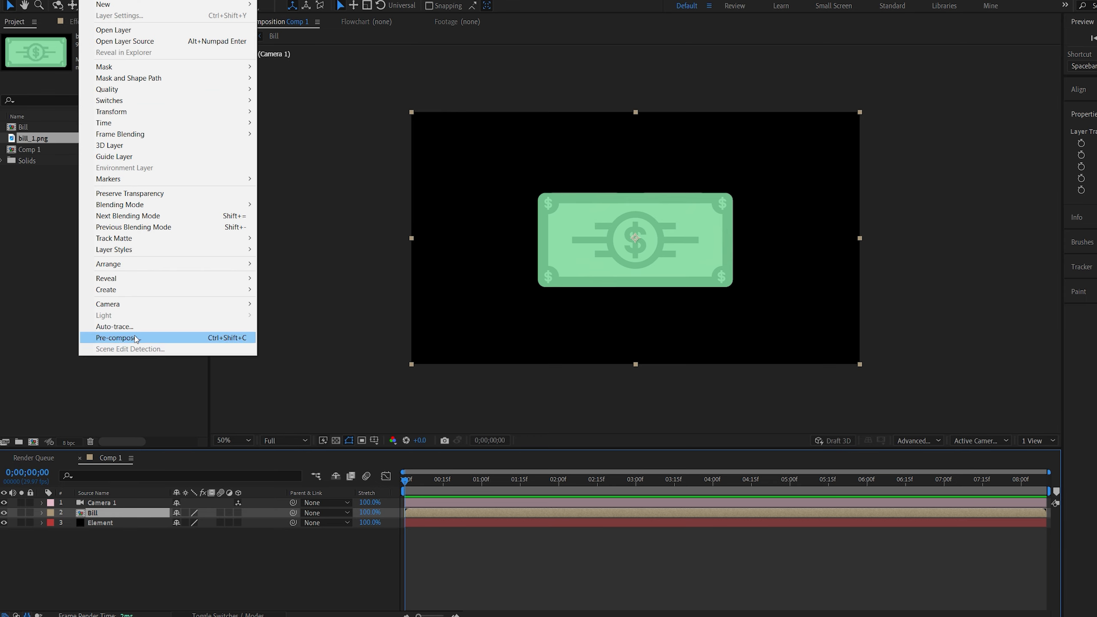
Auto-trace the Bill layer into mask paths with Blur turned off.
click(114, 327)
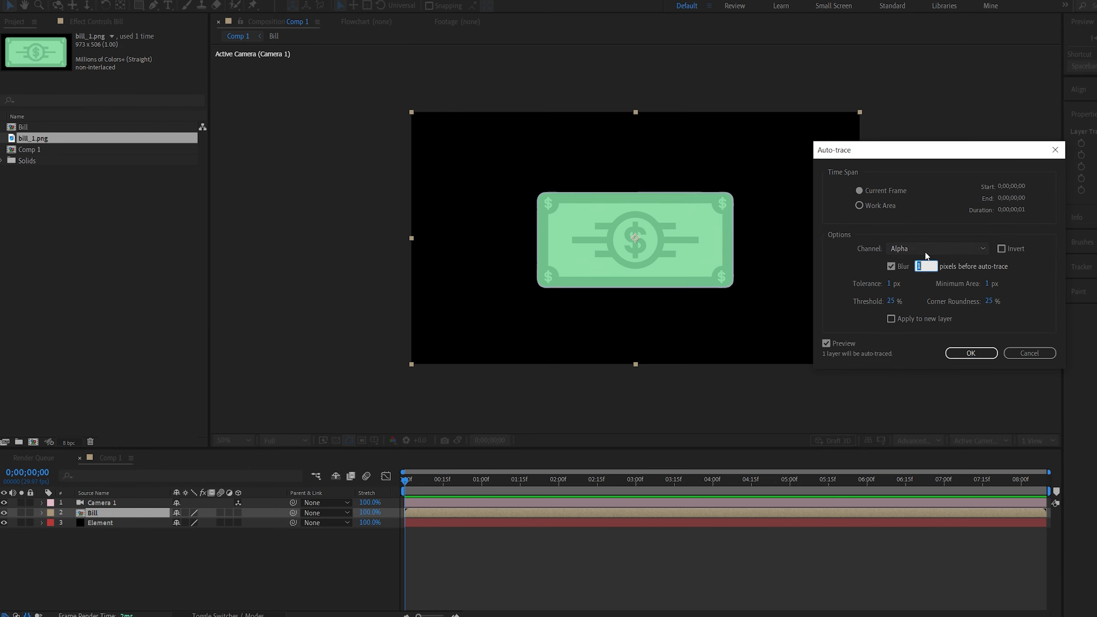
click(891, 265)
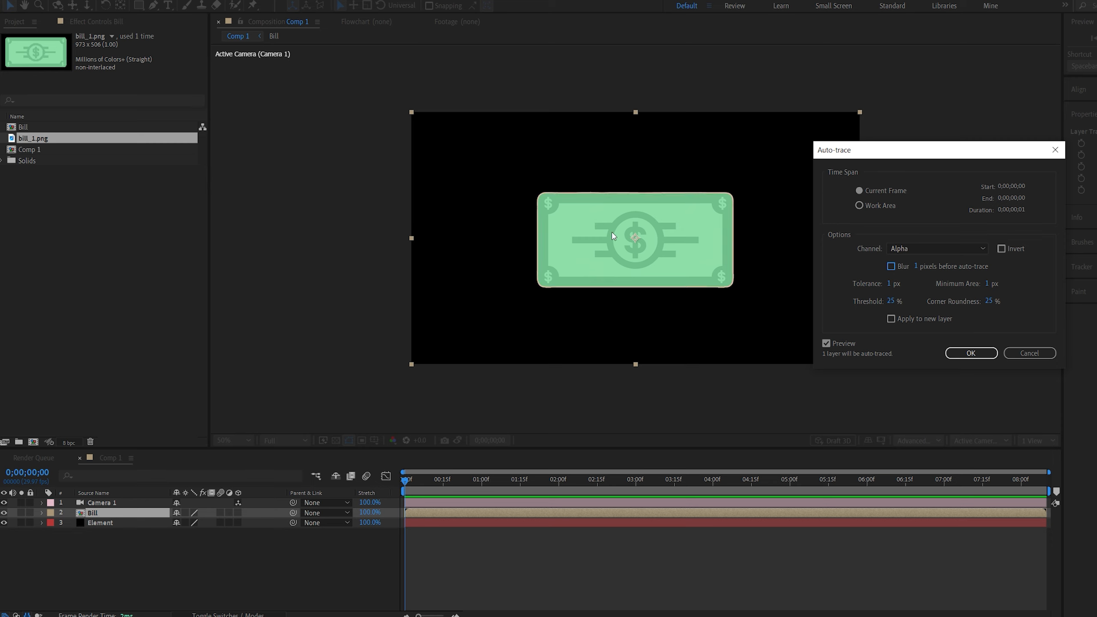
mouse_move(694, 256)
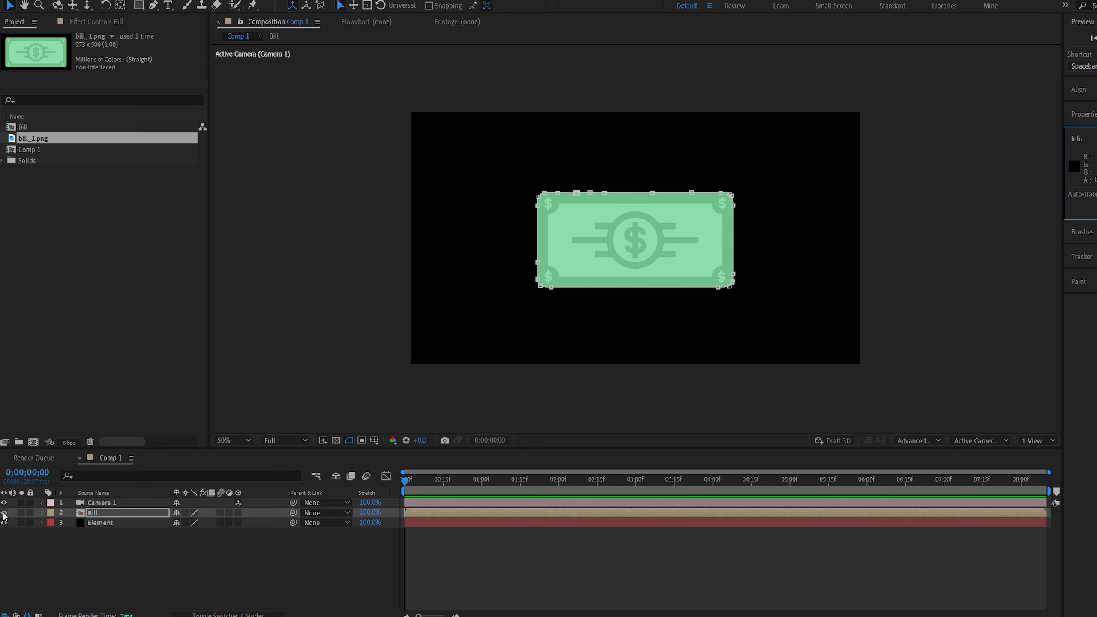
Hide Bill and assign it as Element's Custom Path Layer 1 and Texture Layer 1.
click(100, 512)
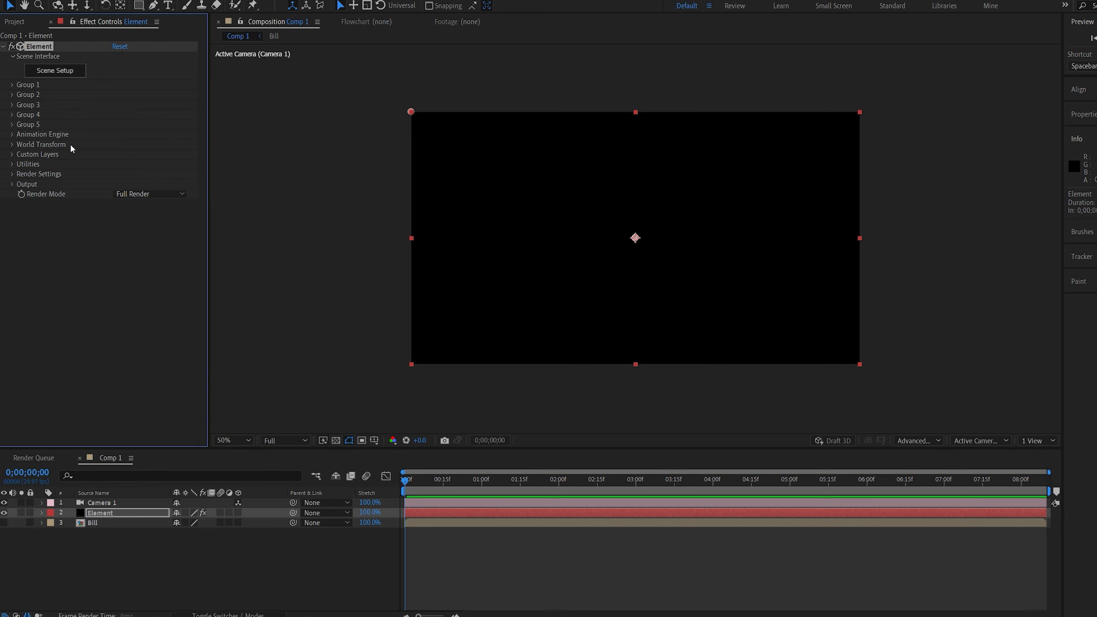
mouse_move(11, 159)
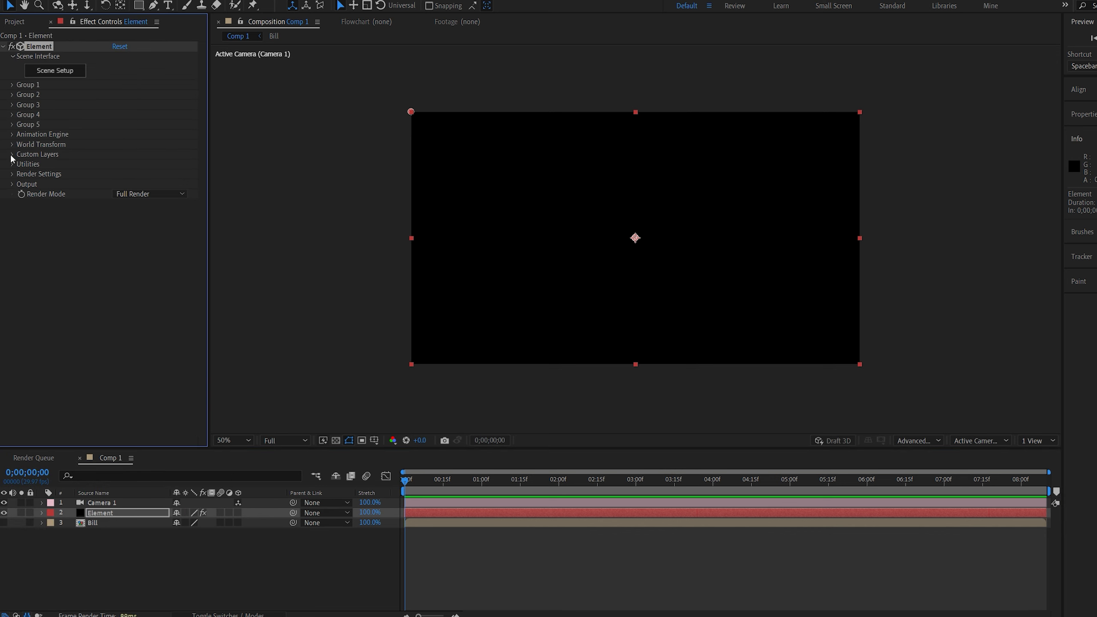
click(13, 154)
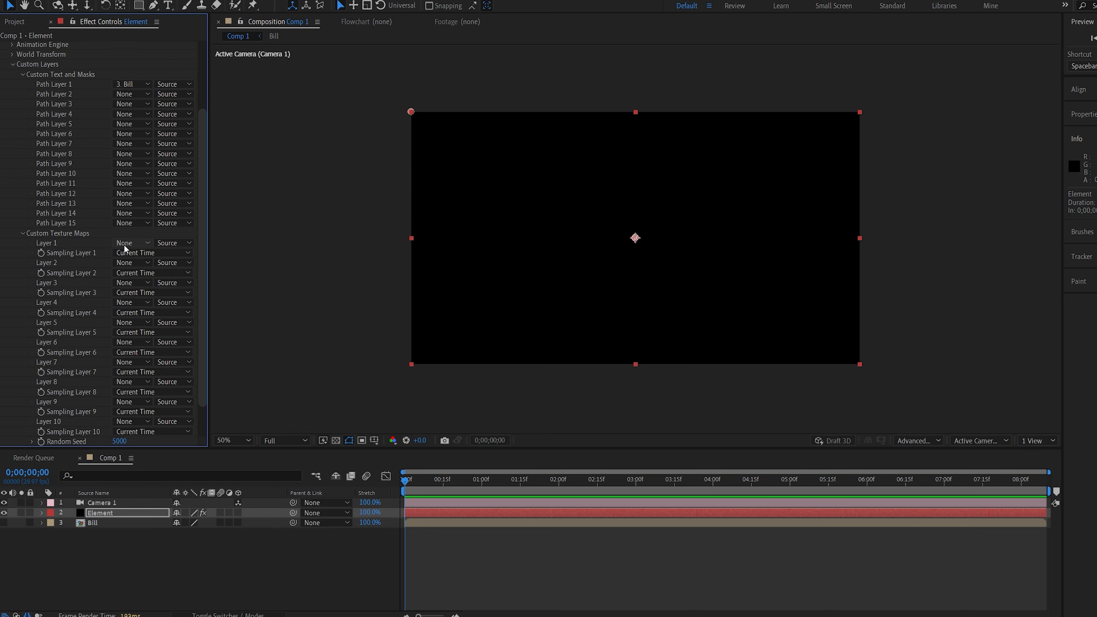
click(131, 242)
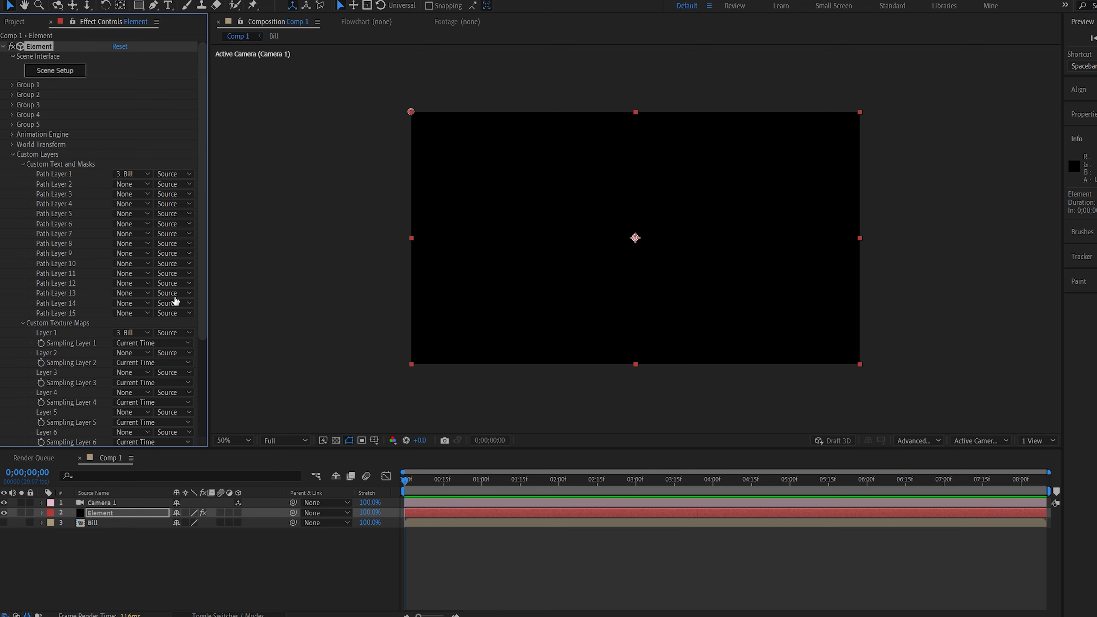
Extrude the bill path and texture it with Custom Layer 1 [Bill] using the layer as UV.
click(55, 70)
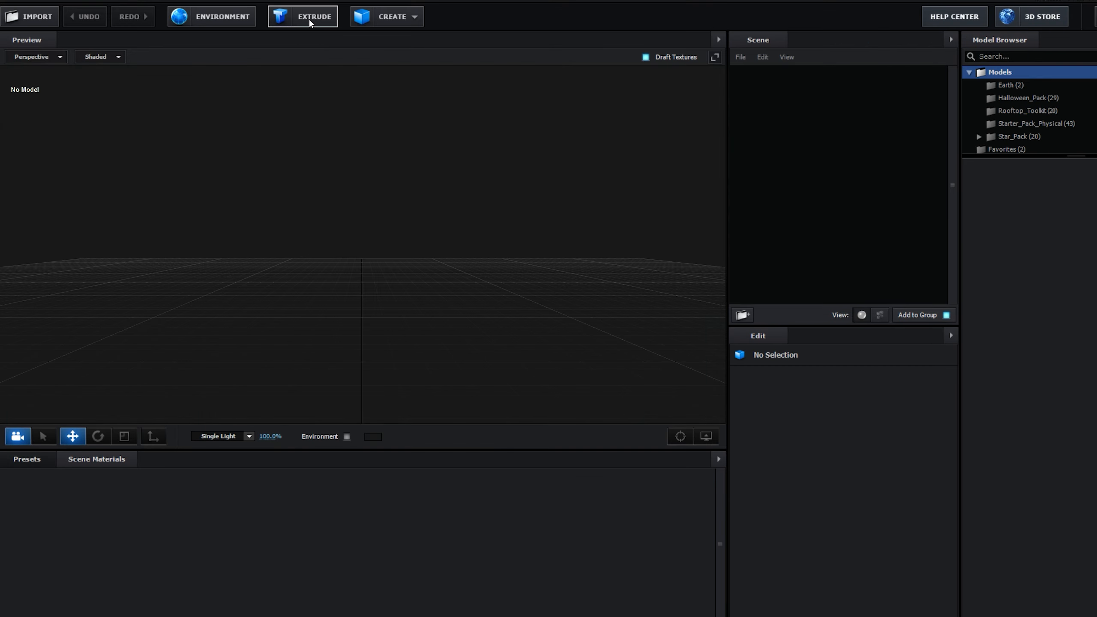
click(313, 16)
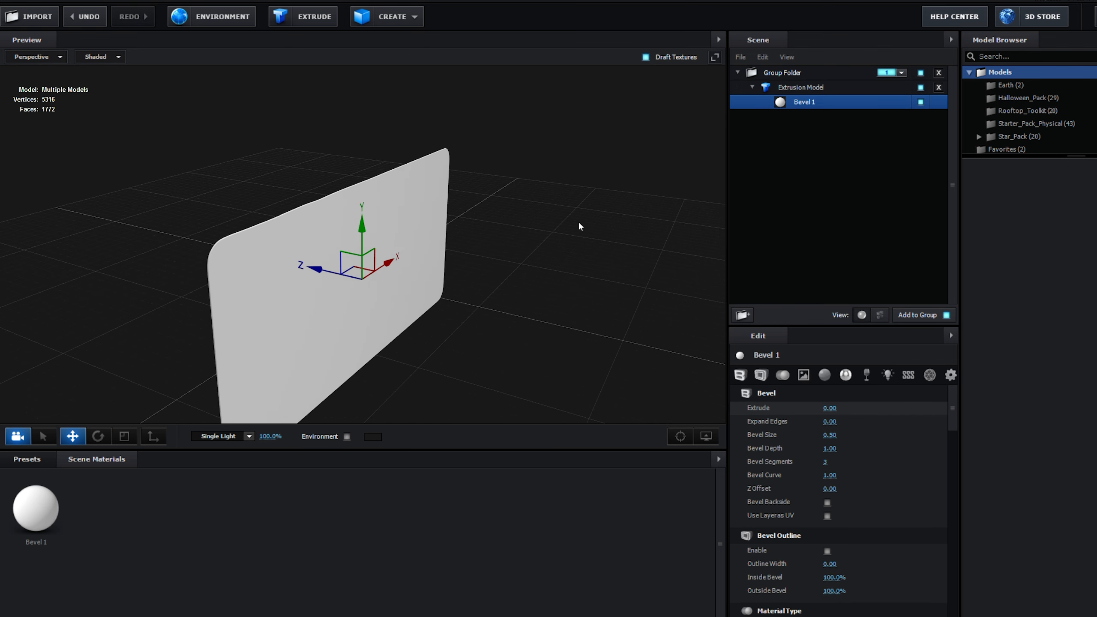
scroll(down, 3)
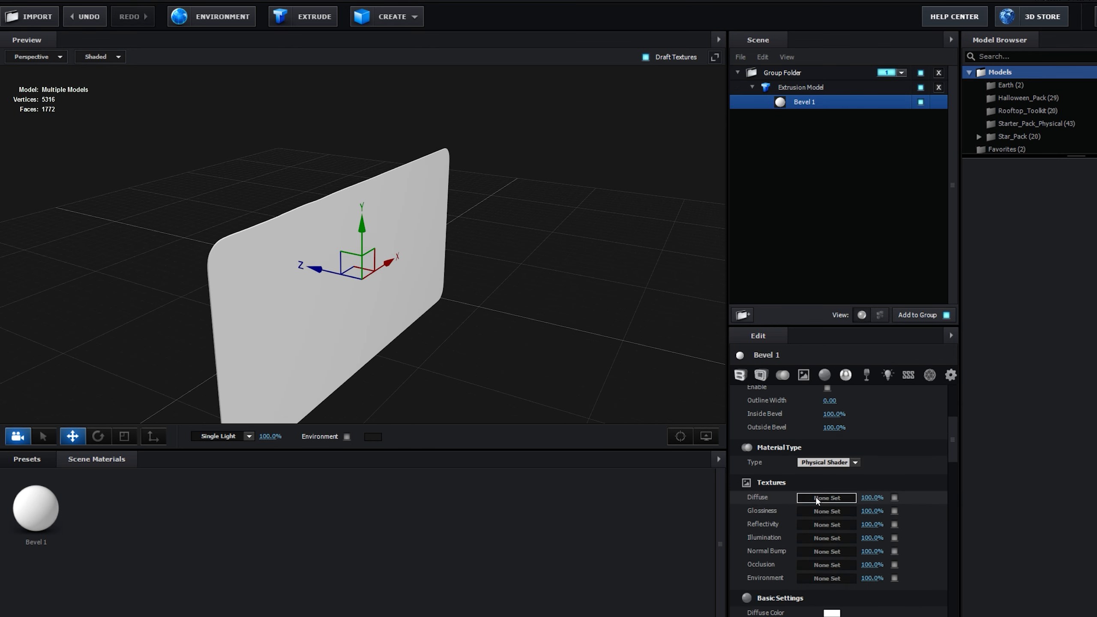
click(826, 497)
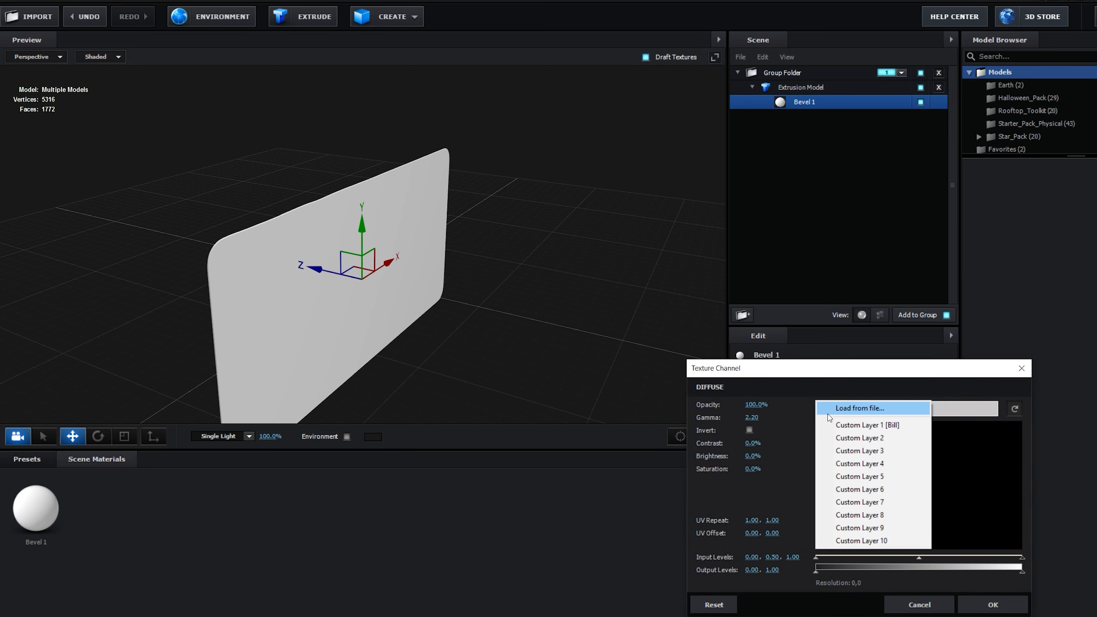
click(866, 425)
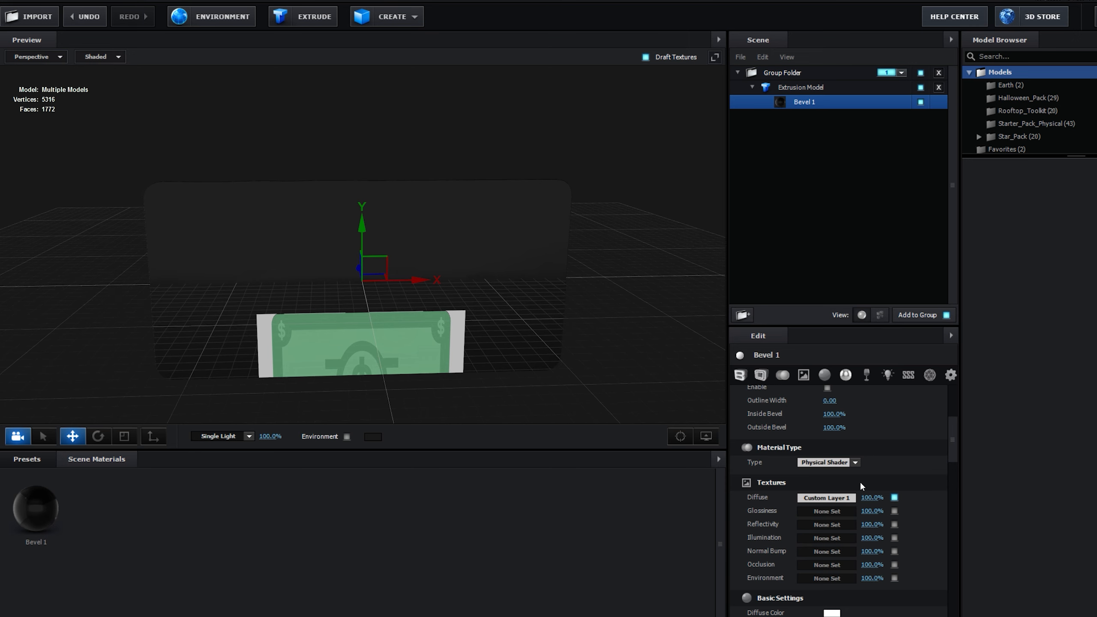
scroll(up, 3)
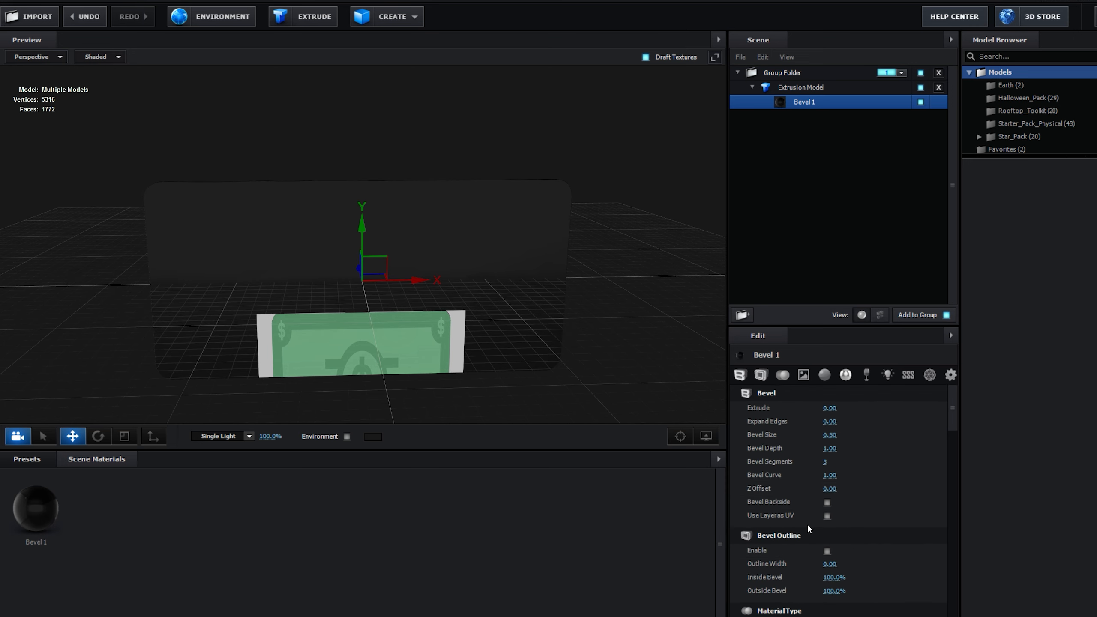
click(826, 516)
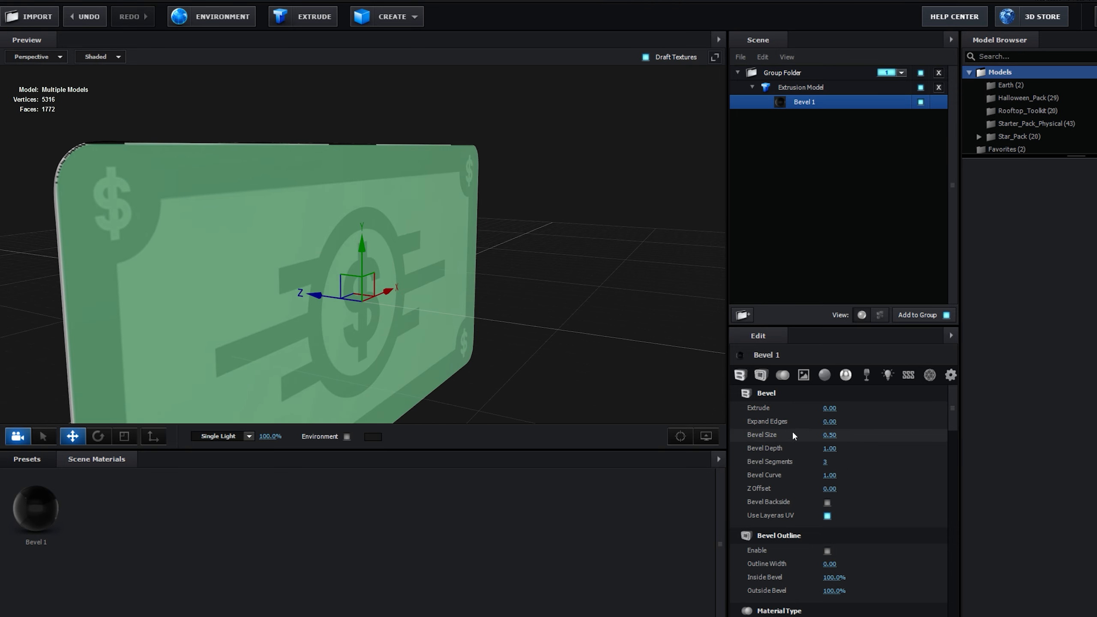
mouse_move(828, 421)
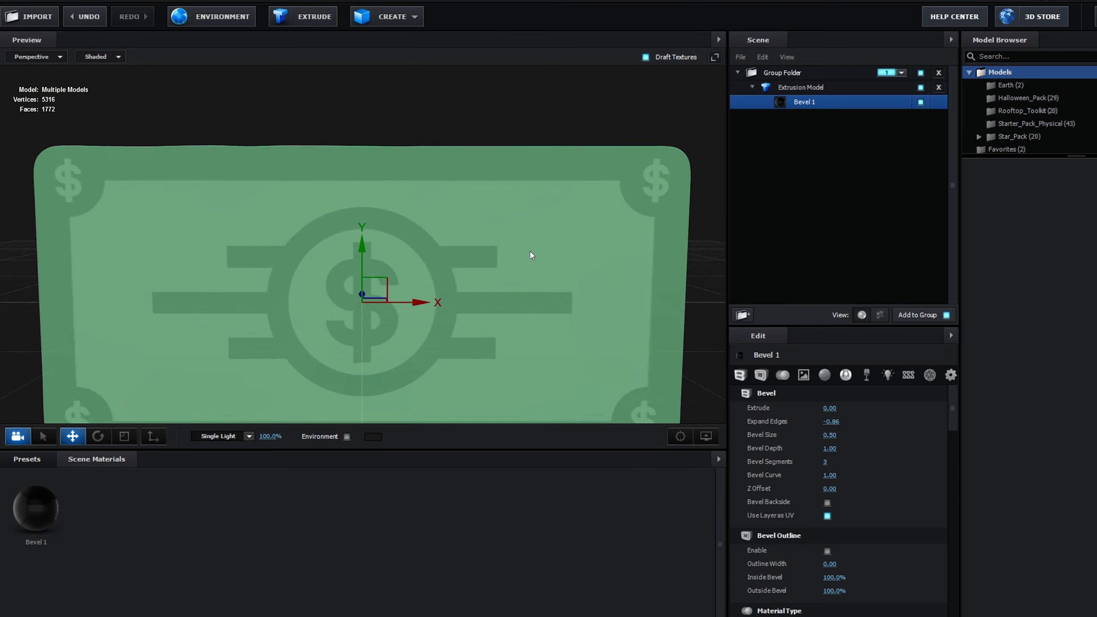
Set the extrusion model's Subdivision Level to 3, checking in wireframe then shaded preview.
click(96, 57)
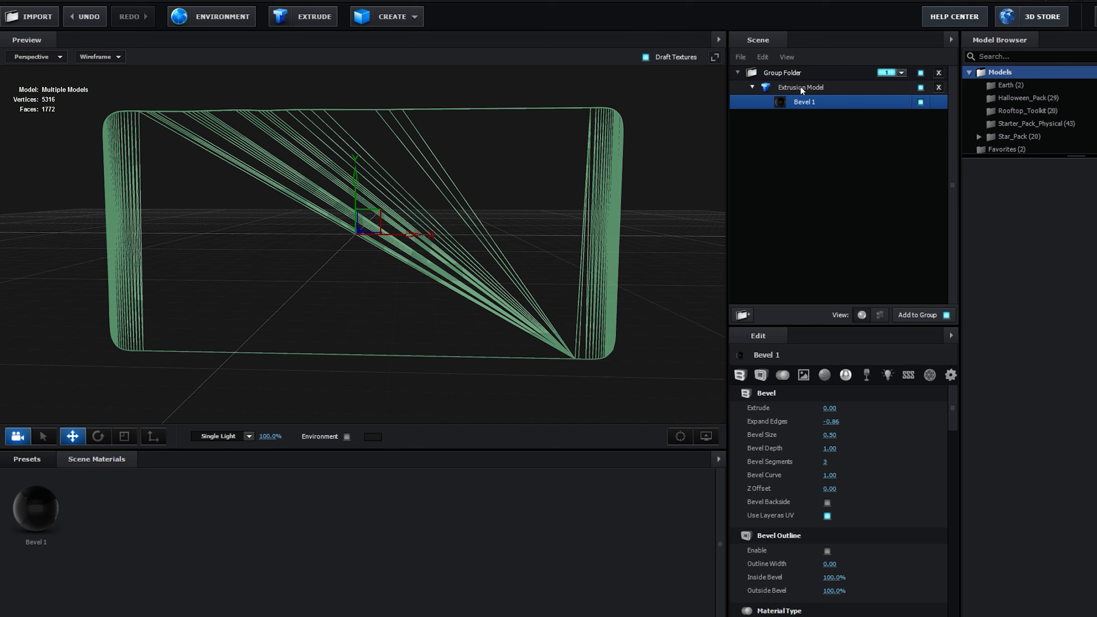
click(799, 87)
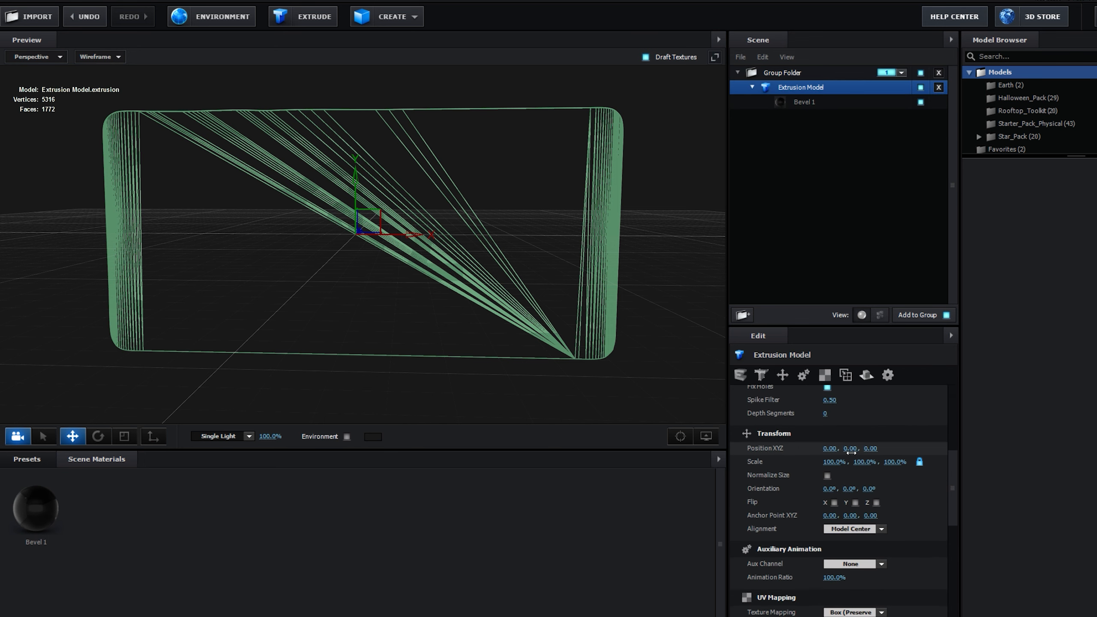
scroll(down, 3)
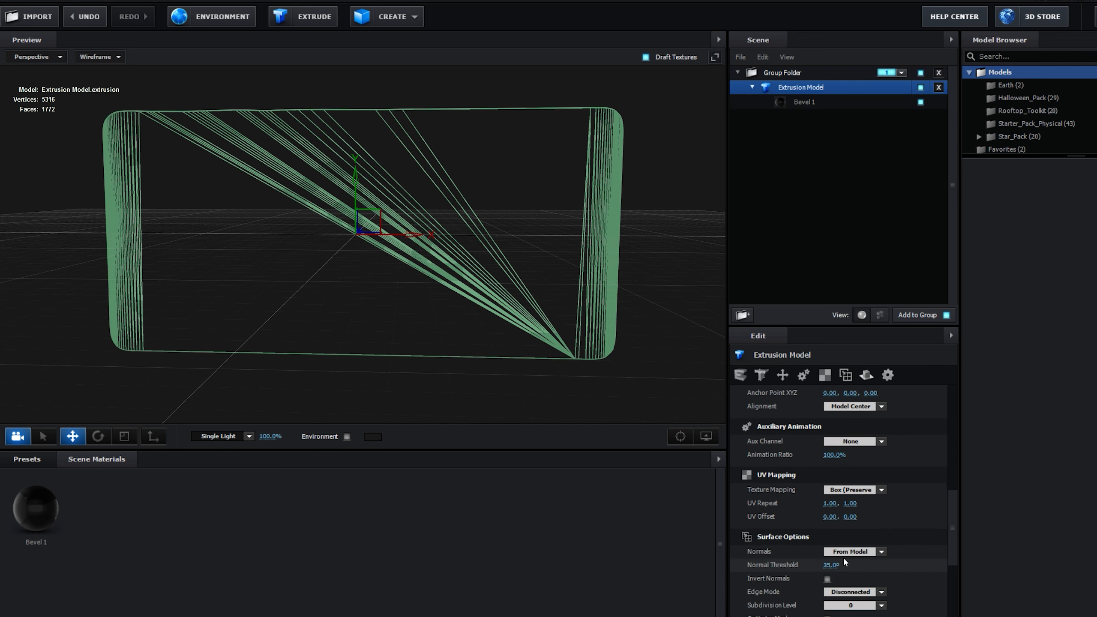
click(854, 605)
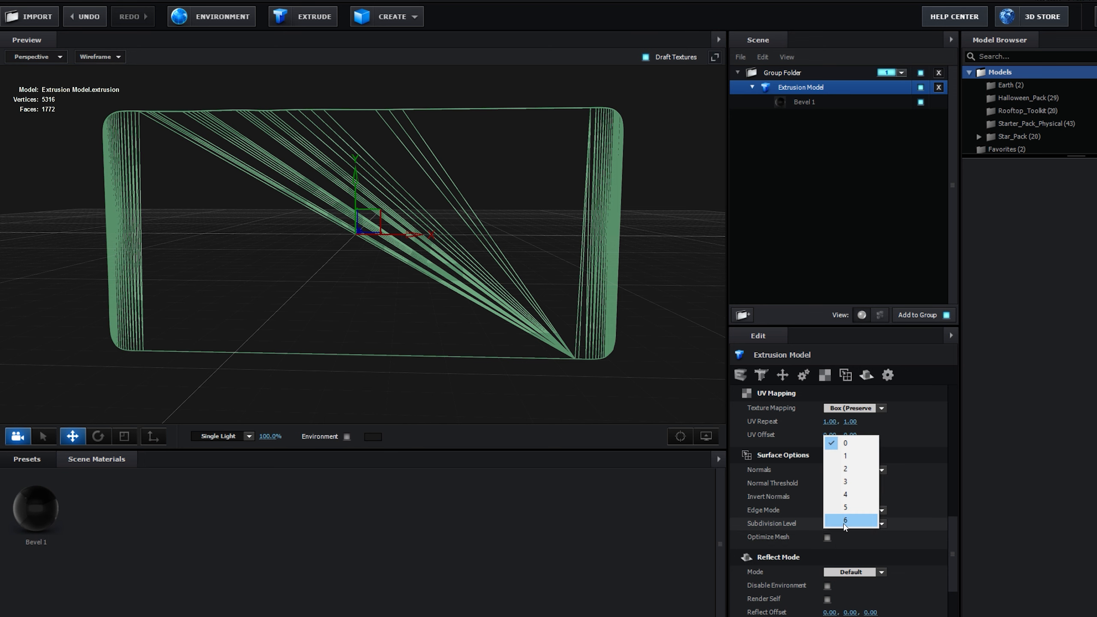
mouse_move(851, 483)
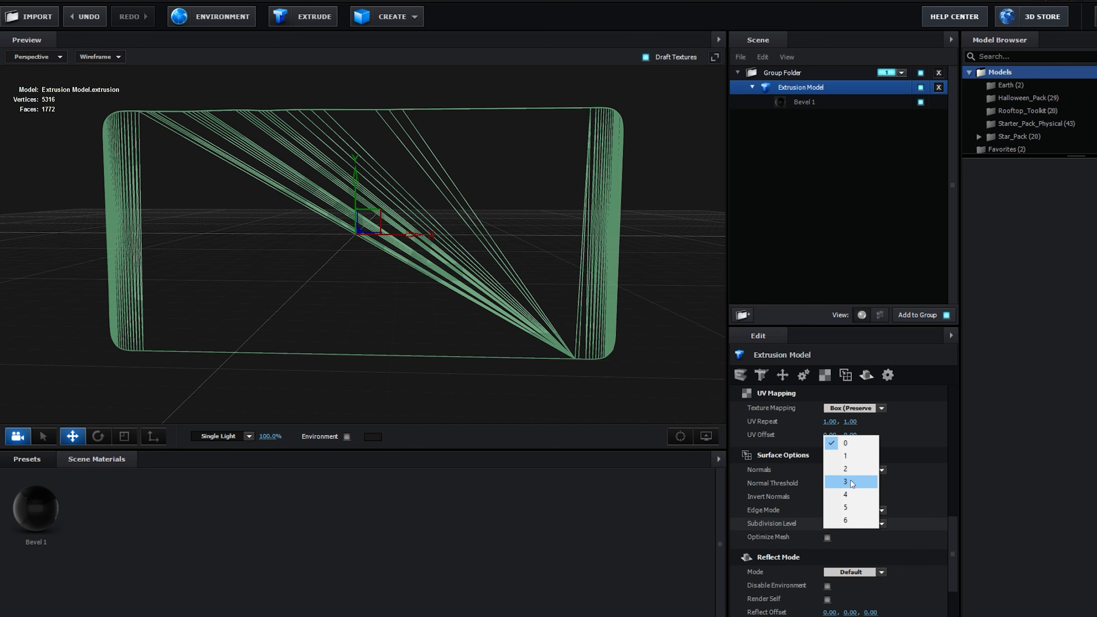
click(845, 483)
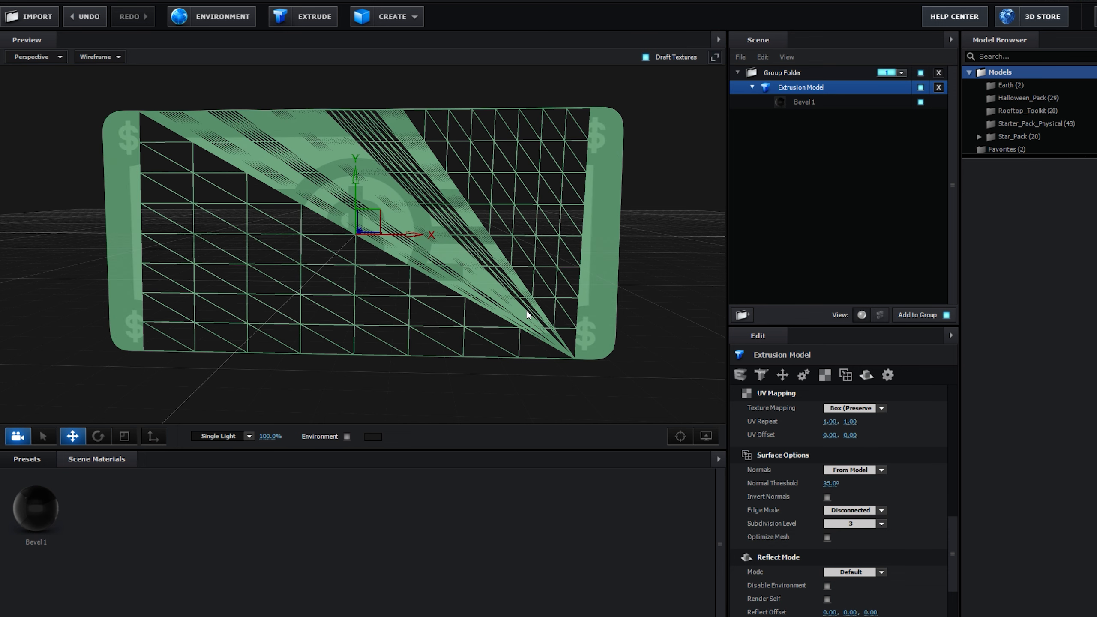
click(100, 57)
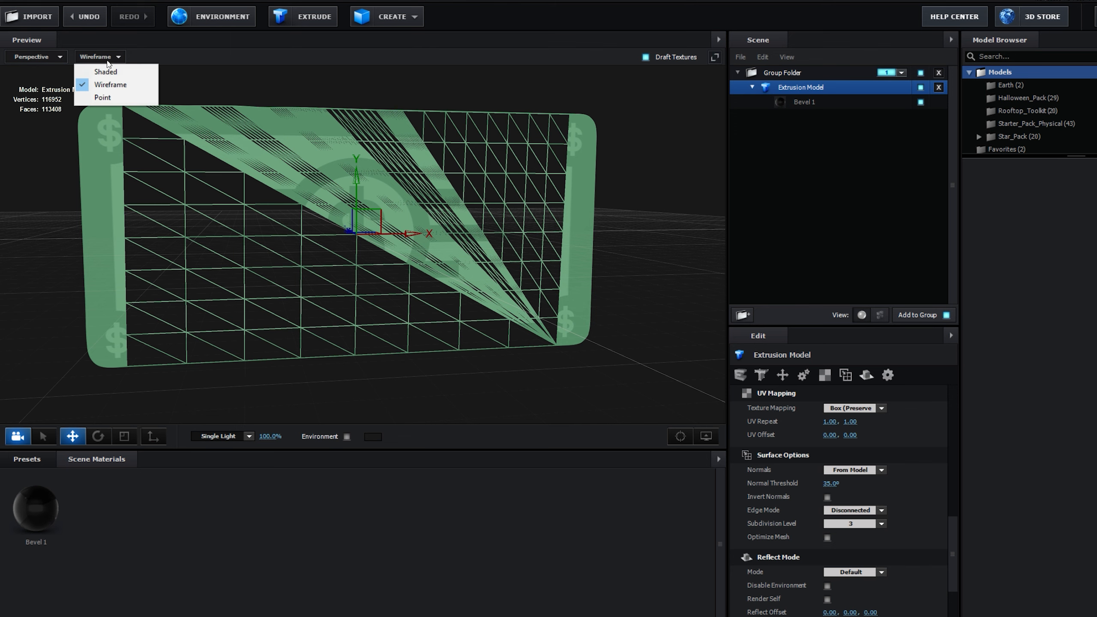
click(104, 71)
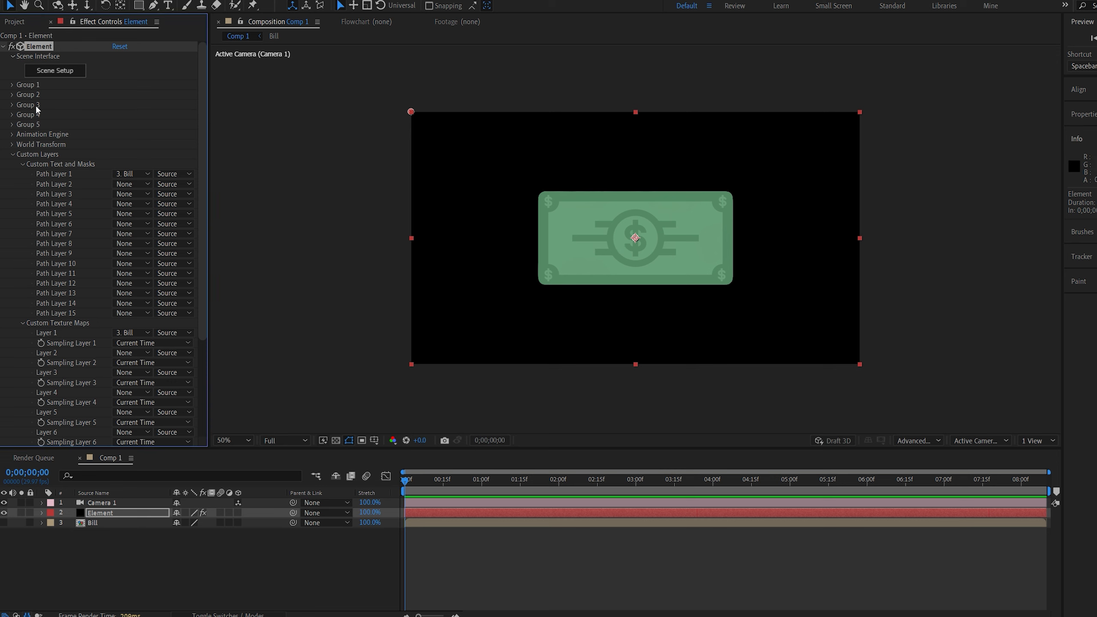
Enable Group 1's Deform Bend on the X axis with 90° angle and direction.
click(12, 85)
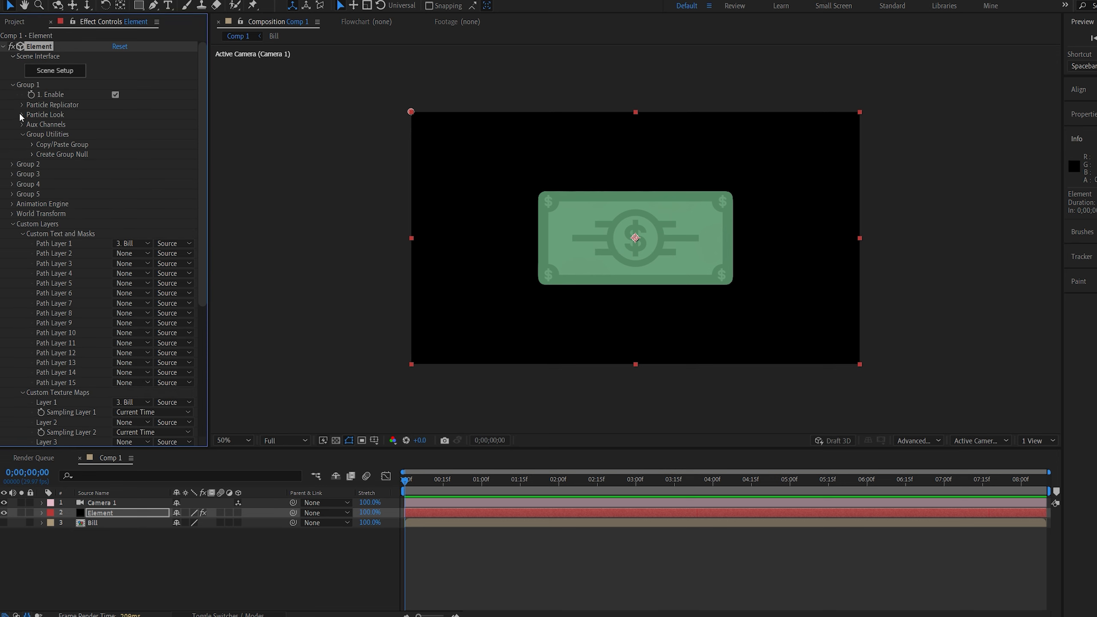
click(21, 115)
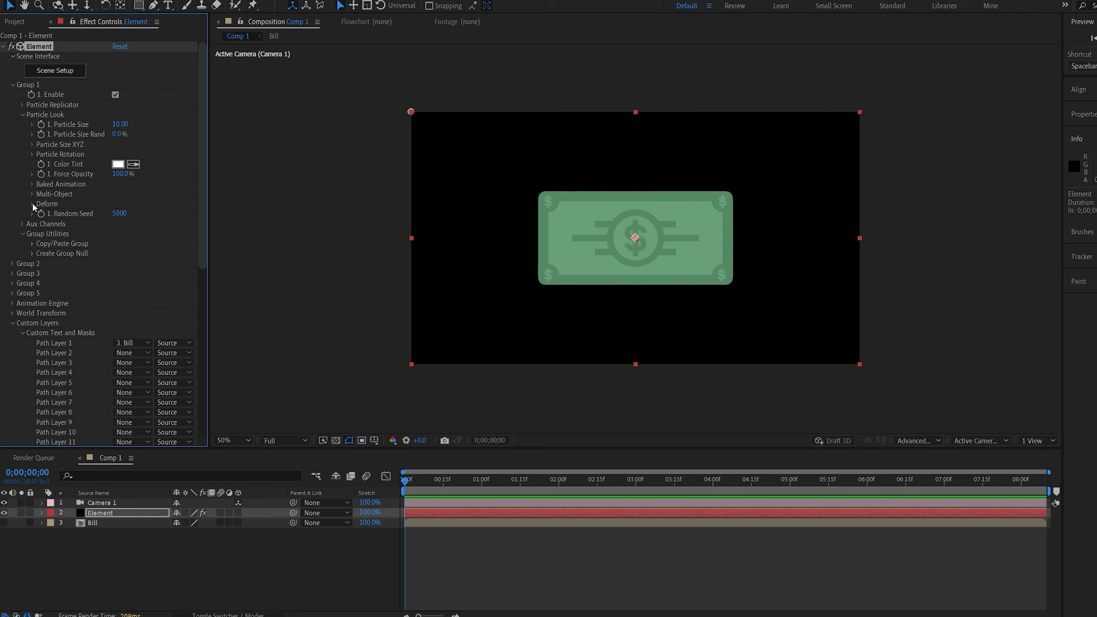
click(33, 204)
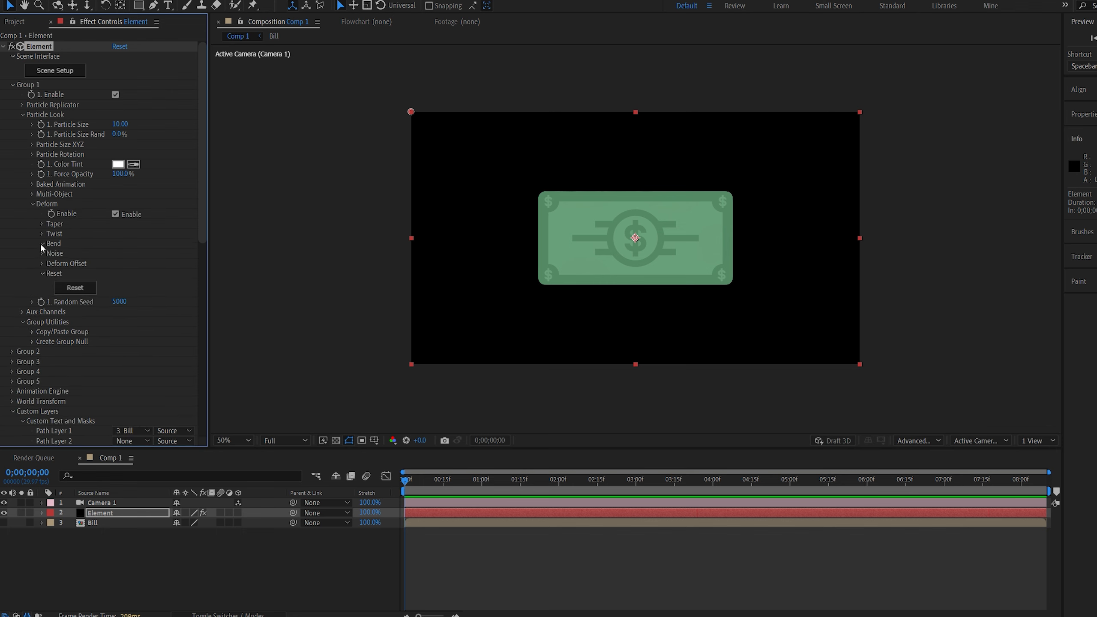
click(42, 242)
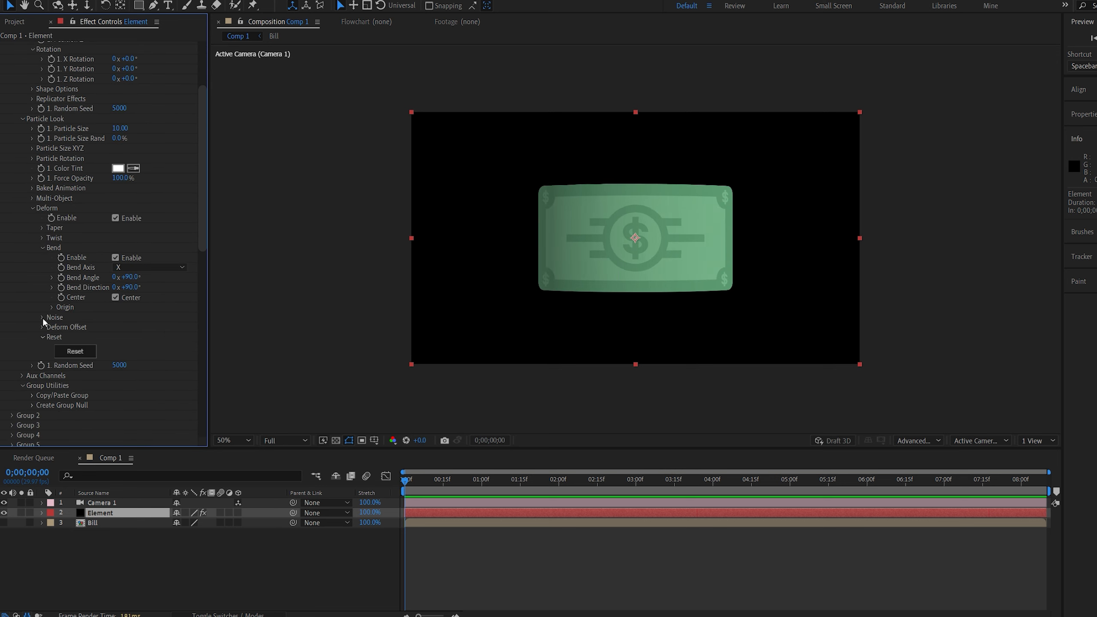
Add 3D Distortion noise at 2.0 intensity and about 137 scale, viewed at 100%.
click(42, 317)
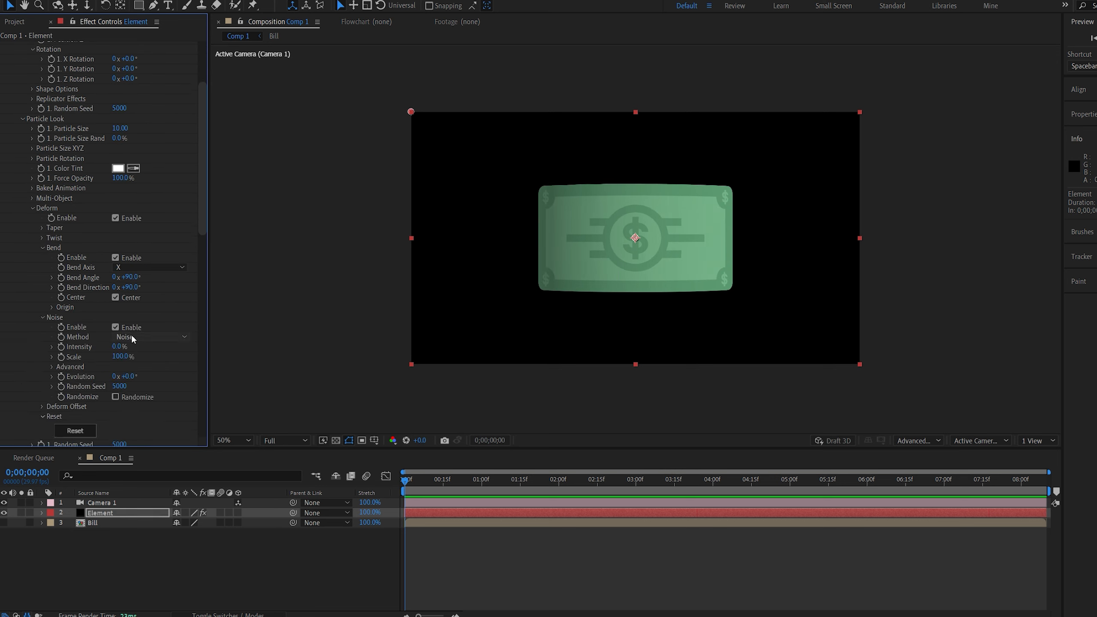
click(151, 337)
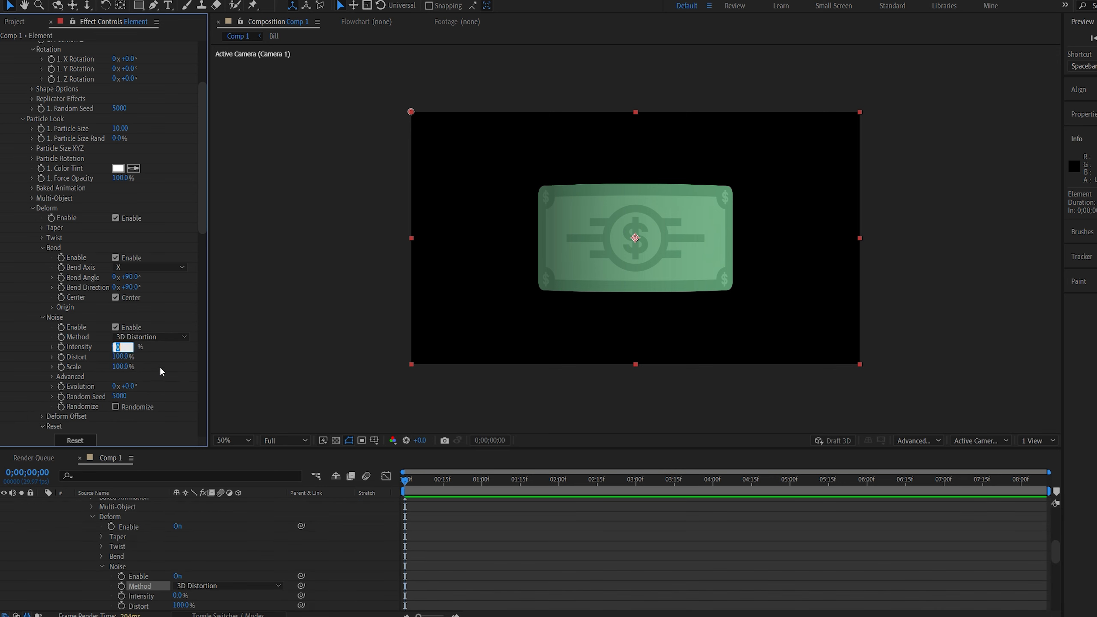
text(2.0)
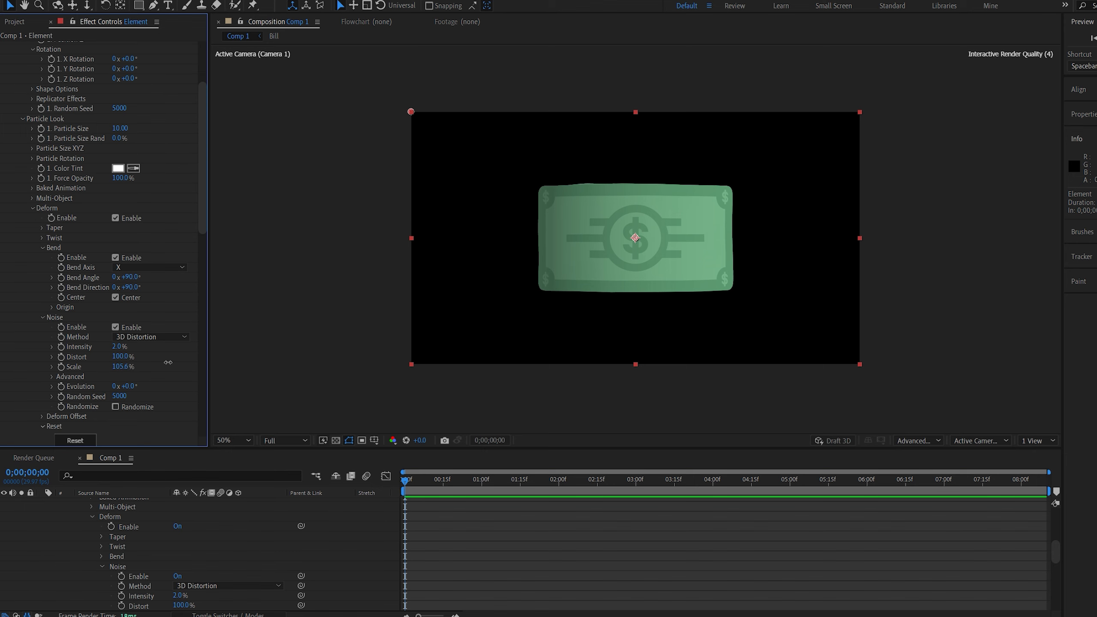
click(230, 440)
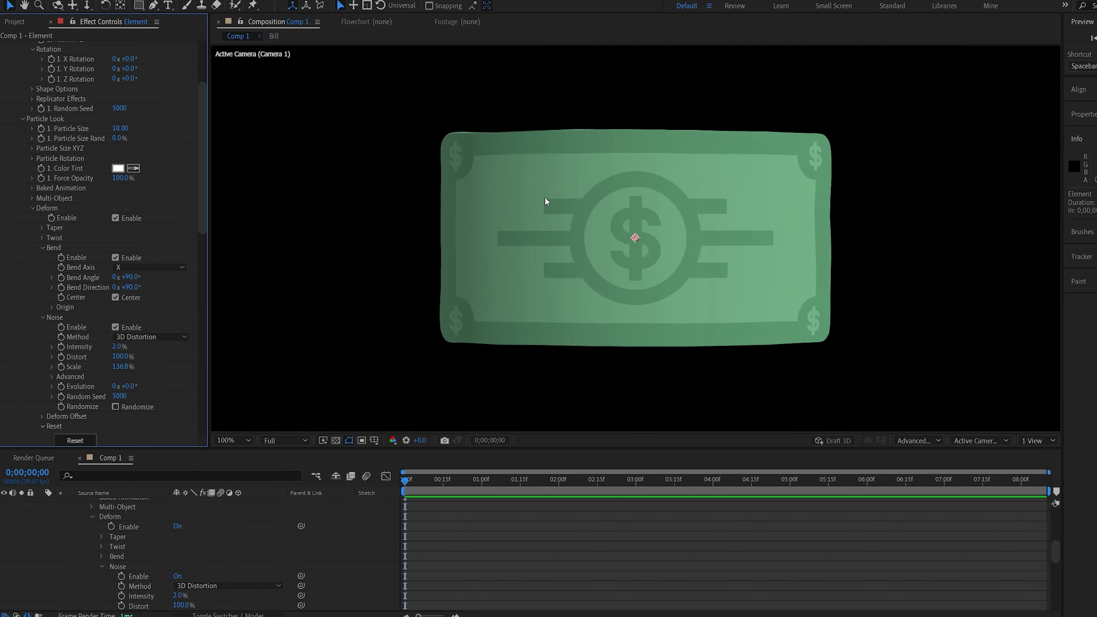
mouse_move(180, 414)
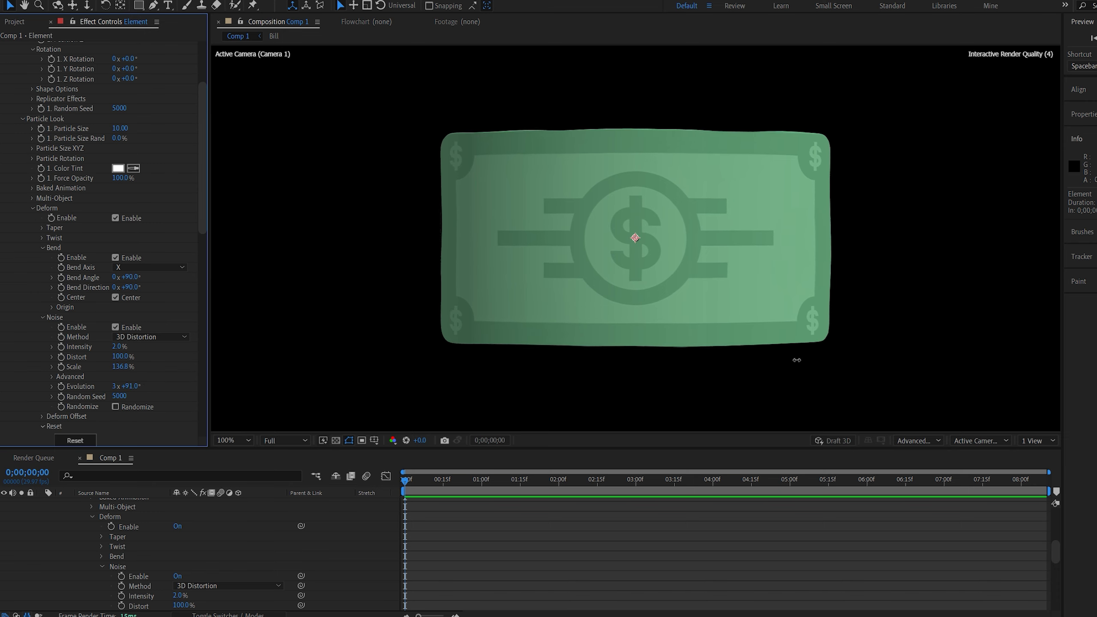
Keyframe noise Evolution from 0 at 0s to 2x+0° at 5s and preview it.
click(125, 385)
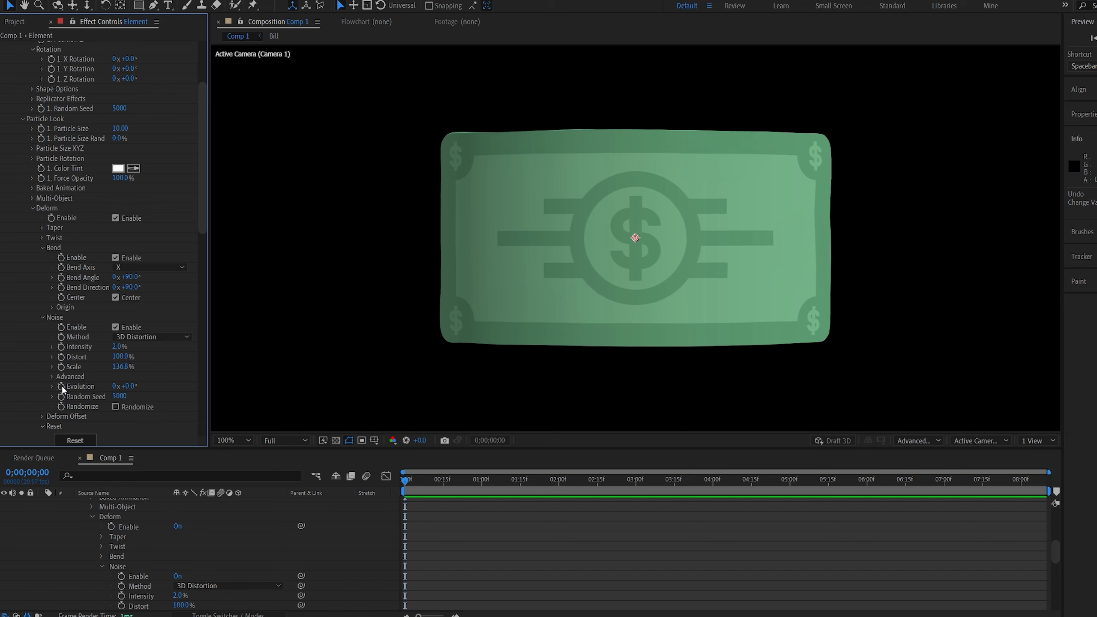
mouse_move(782, 488)
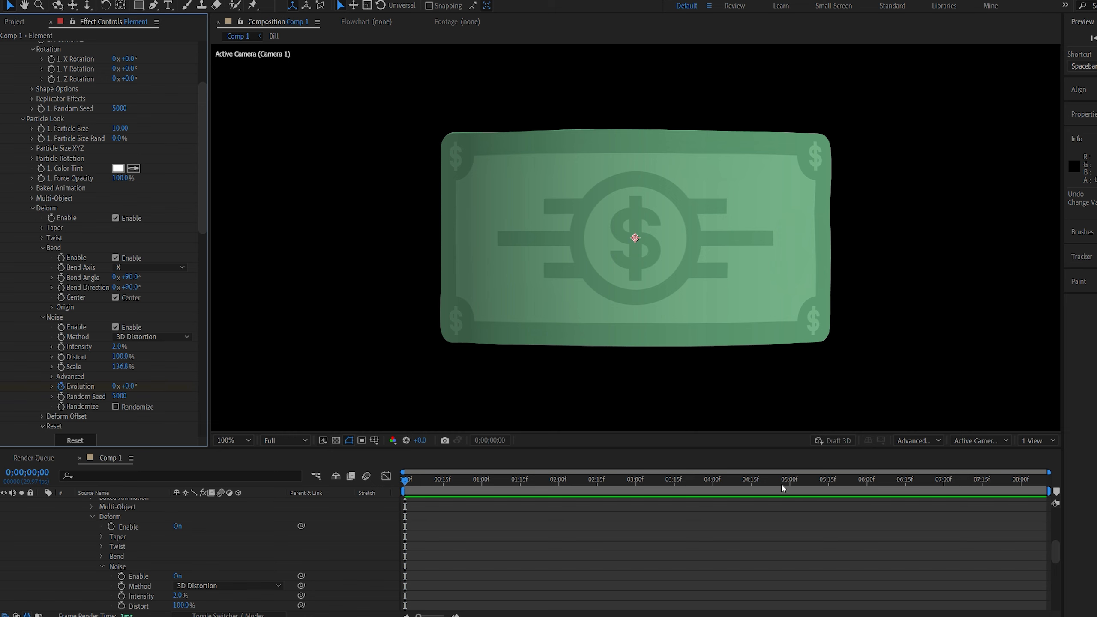
click(790, 479)
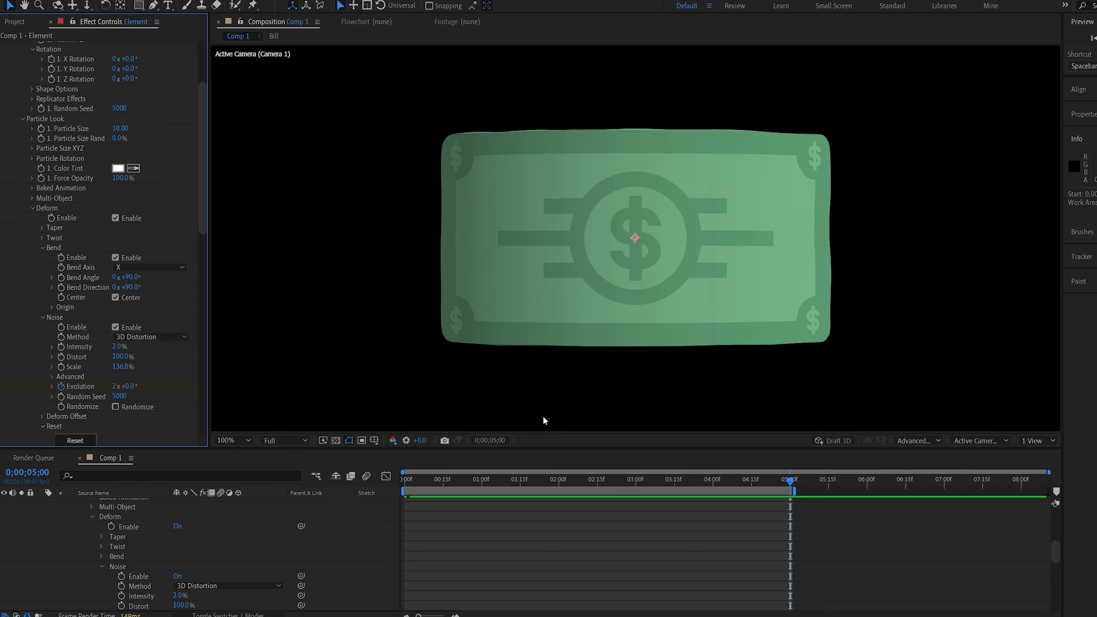
key(space)
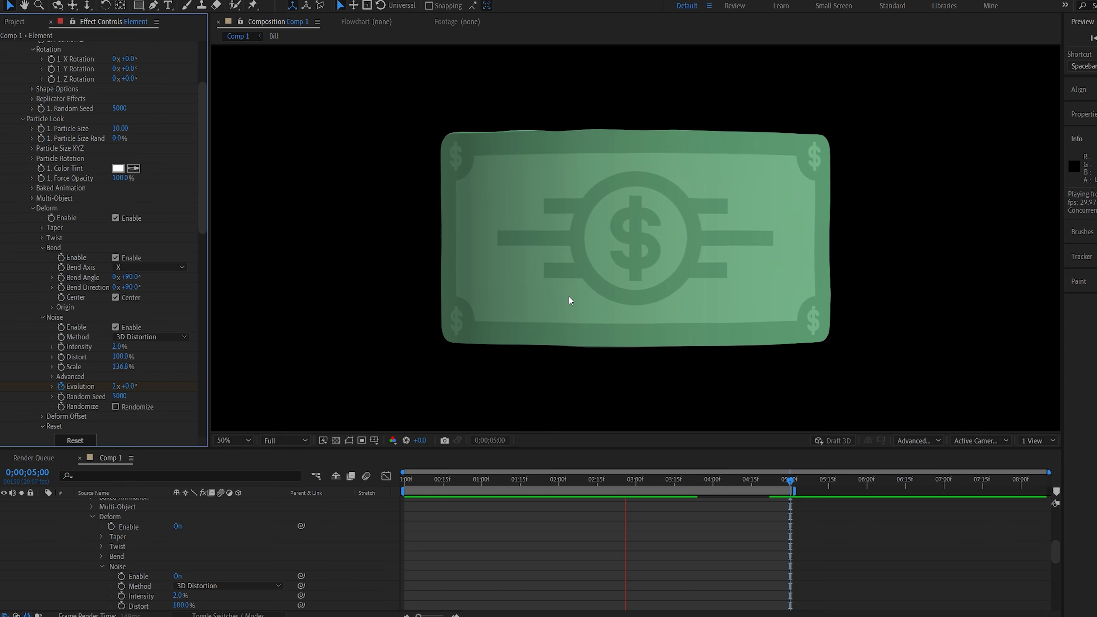
click(576, 478)
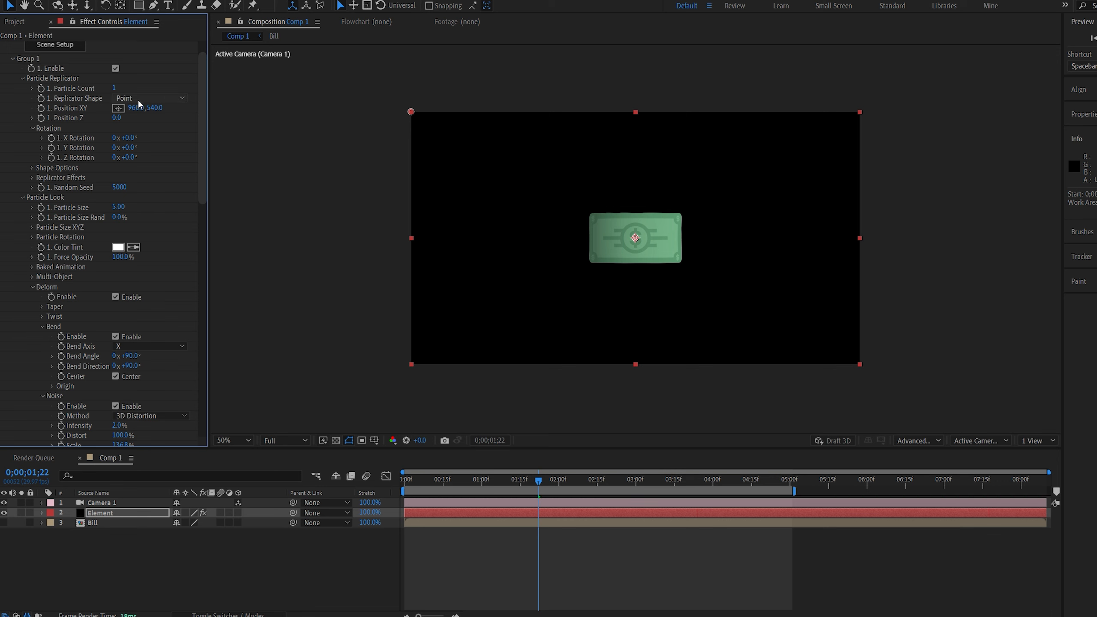
Replicate bills on a Sphere in random order with scatter 31.1 and particle size 4.
click(149, 98)
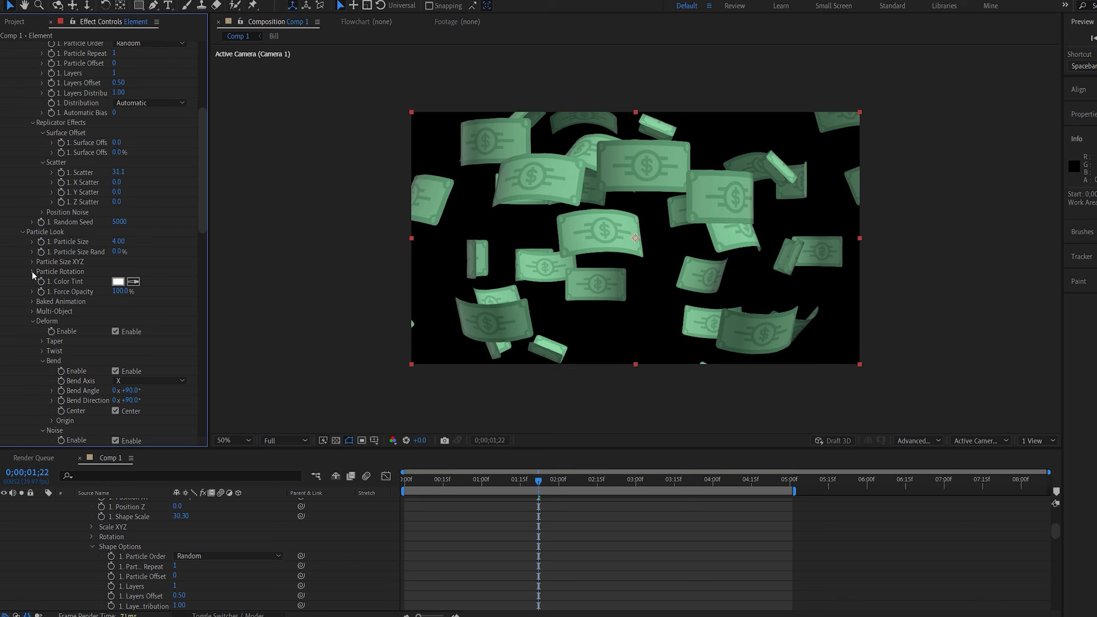
click(33, 271)
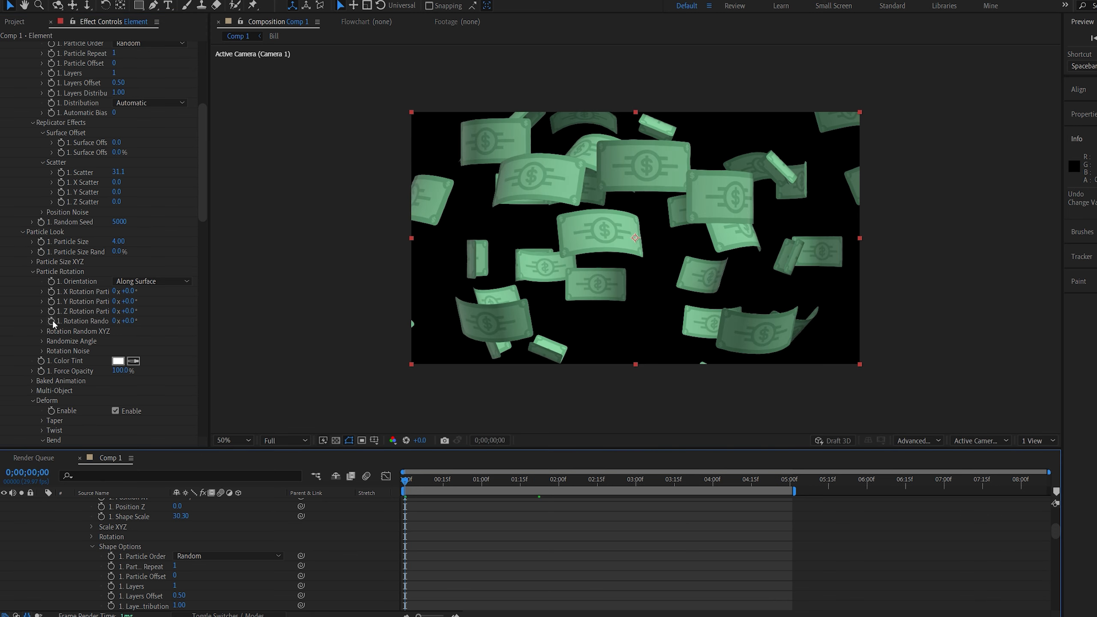
Keyframe replicator Position XY so bills fall and raise Shape Scale to 40.30.
scroll(up, 3)
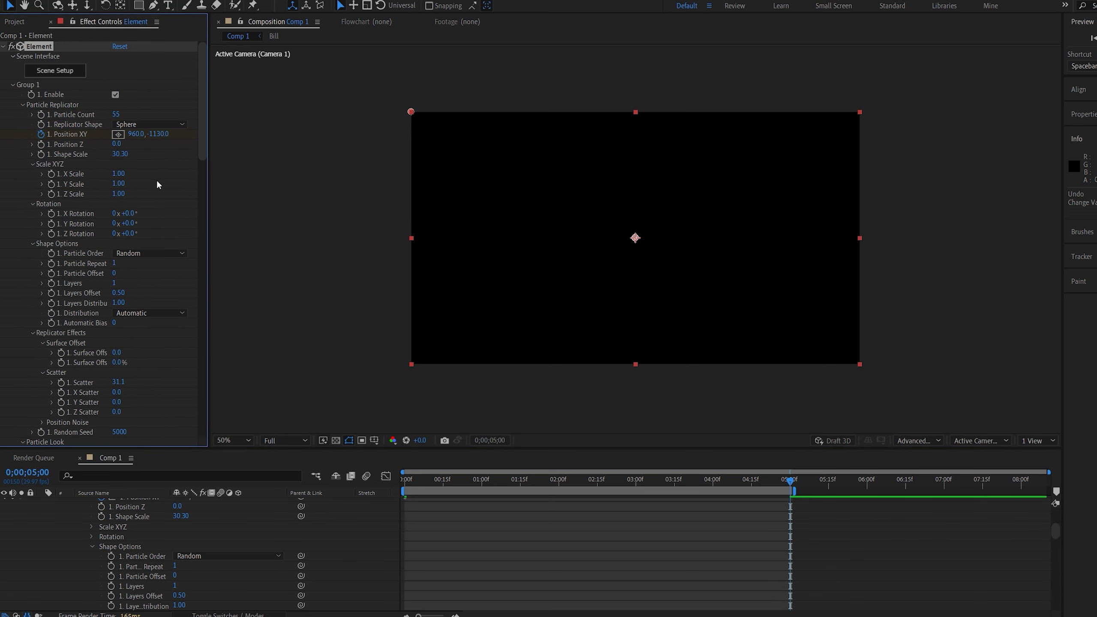
drag(147, 134, 146, 154)
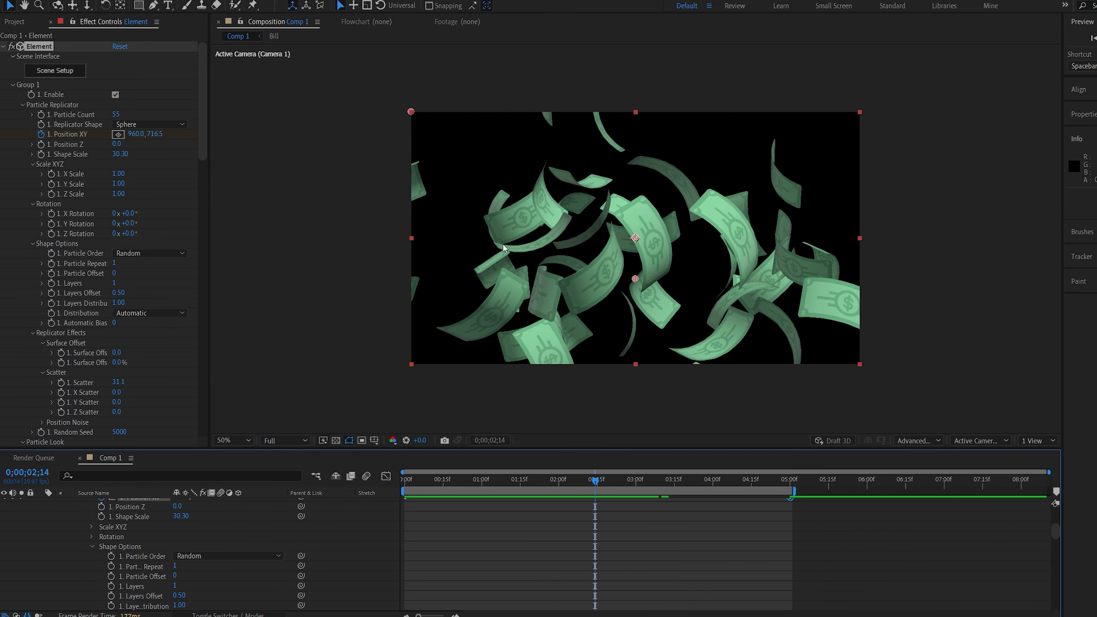
drag(120, 154, 129, 154)
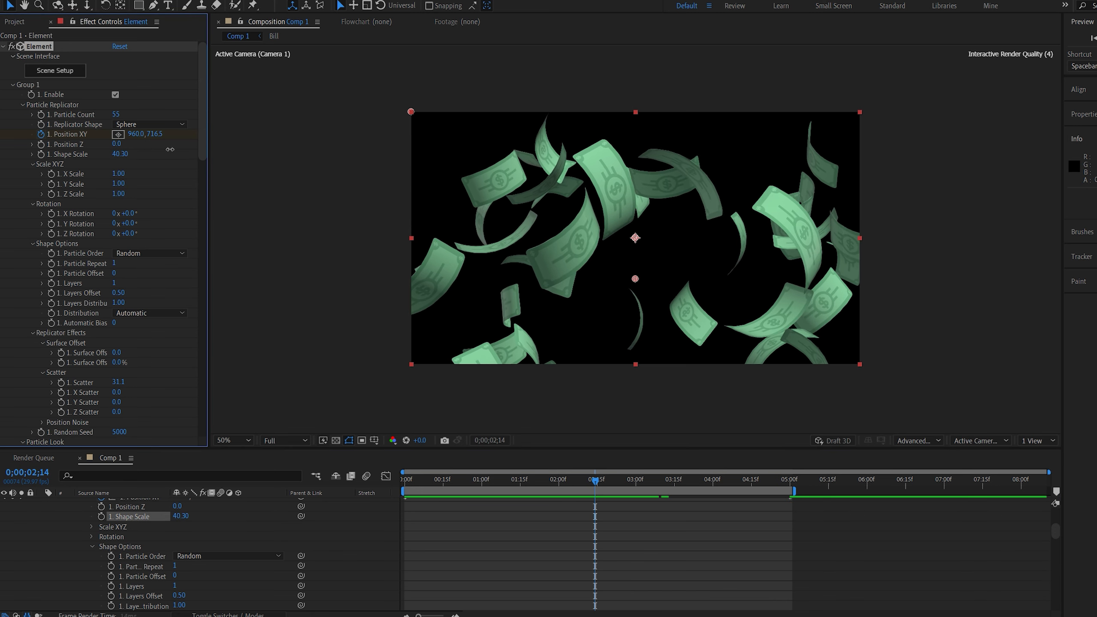
click(514, 479)
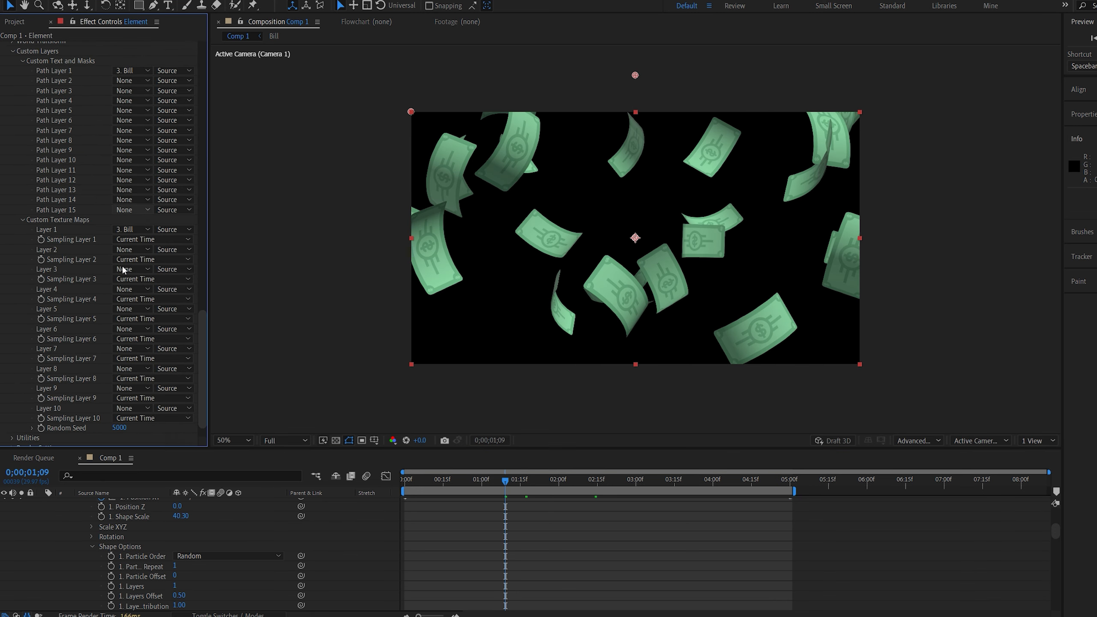
Enable ambient occlusion in Element's Render Settings with SSAO intensity 8.
scroll(down, 3)
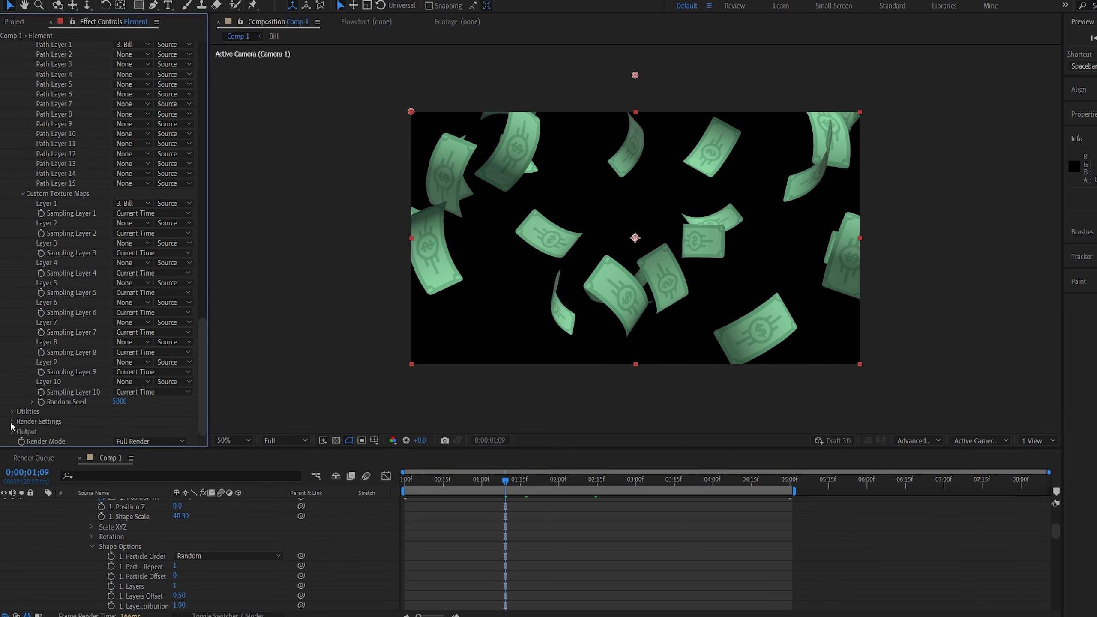
click(13, 243)
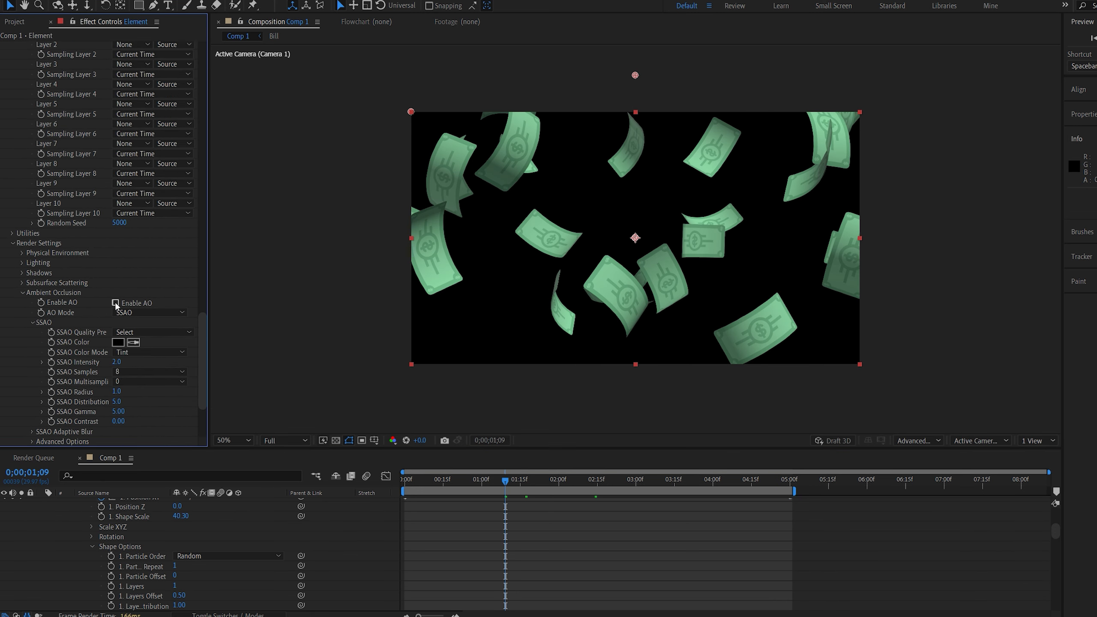
click(116, 303)
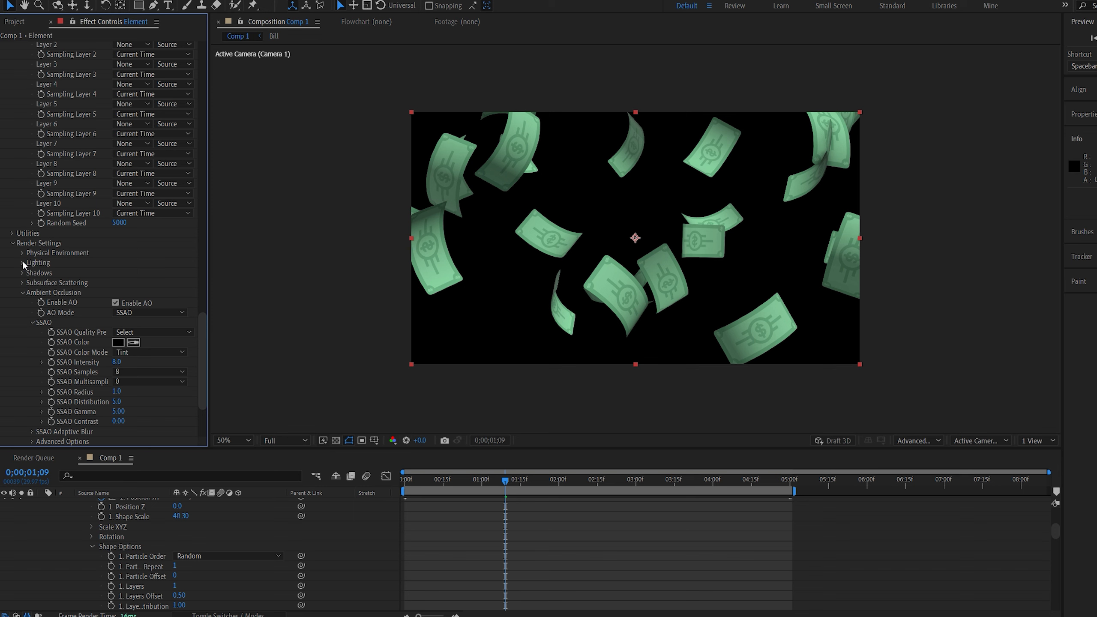
Set Add Lighting to the Dramatic preset and turn motion blur on.
click(151, 292)
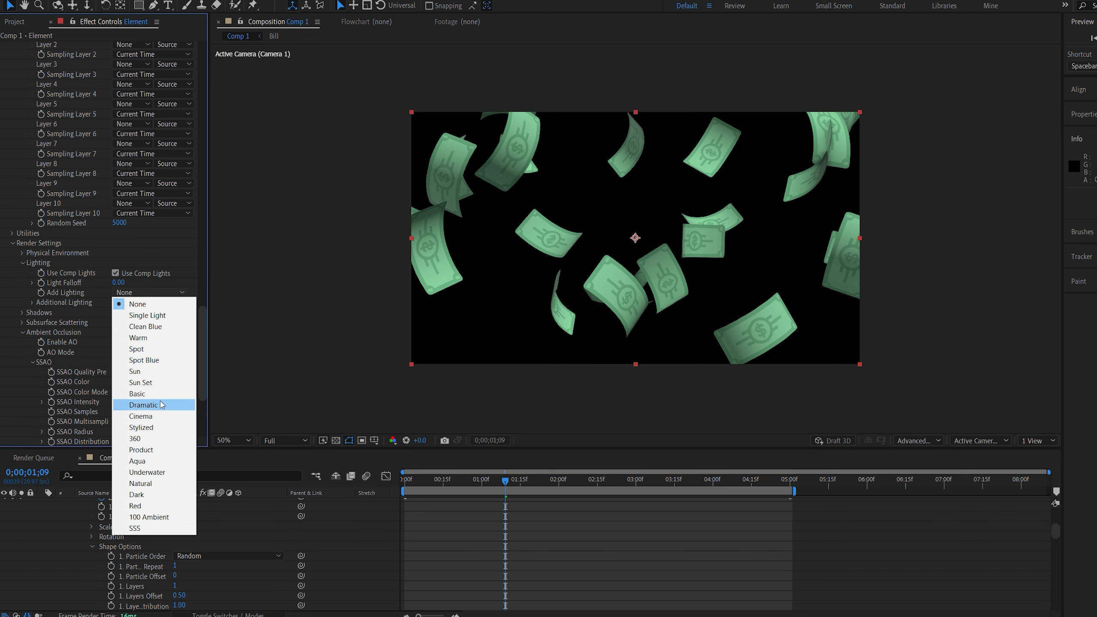
click(144, 405)
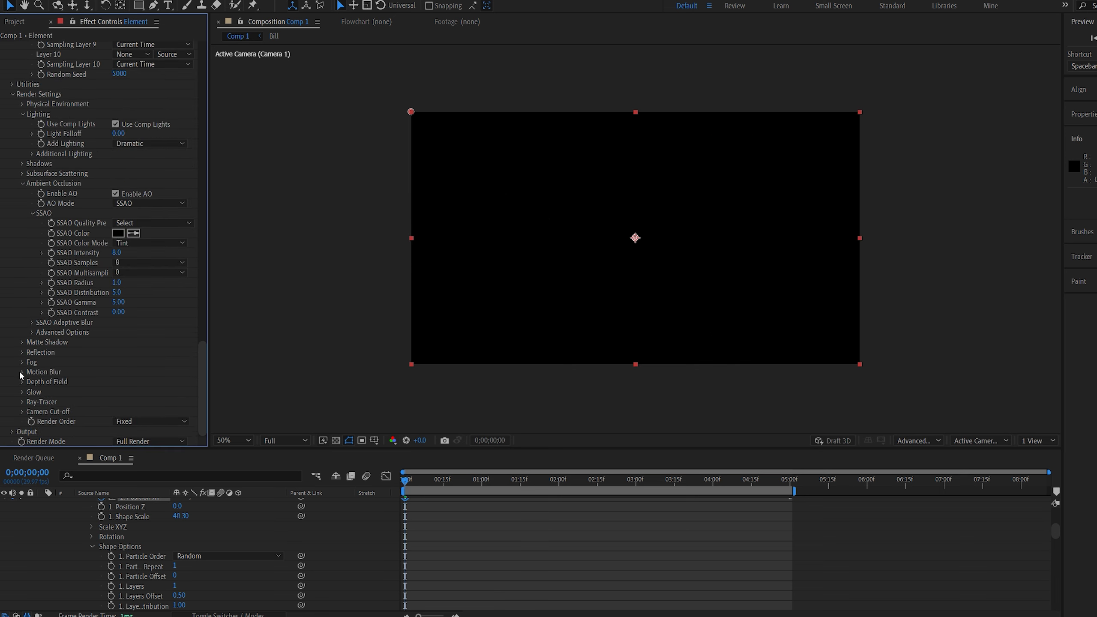
click(21, 371)
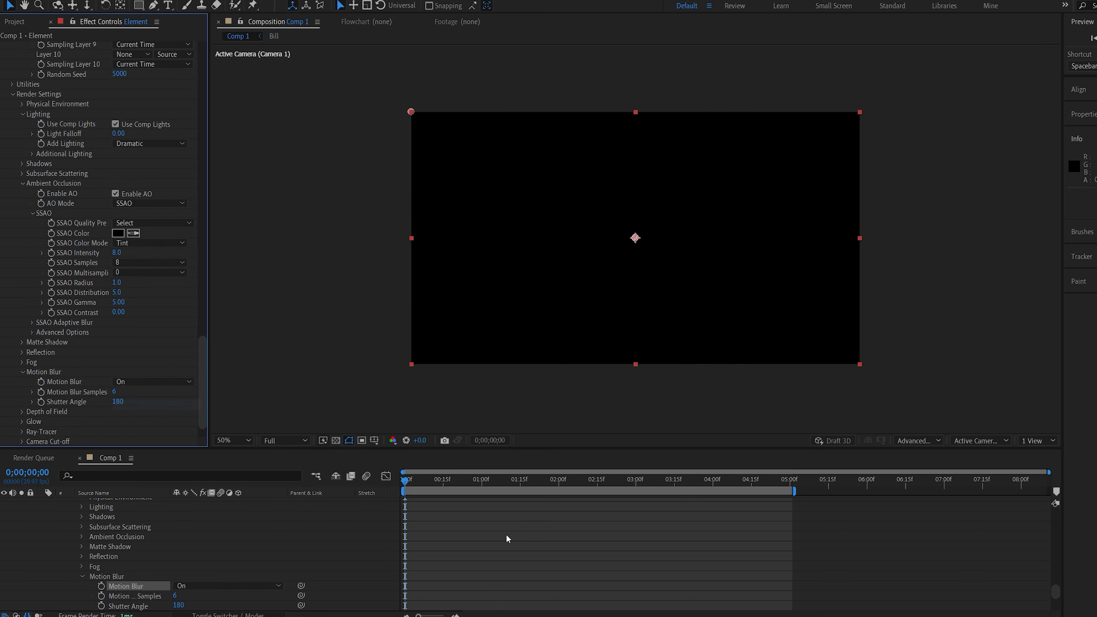